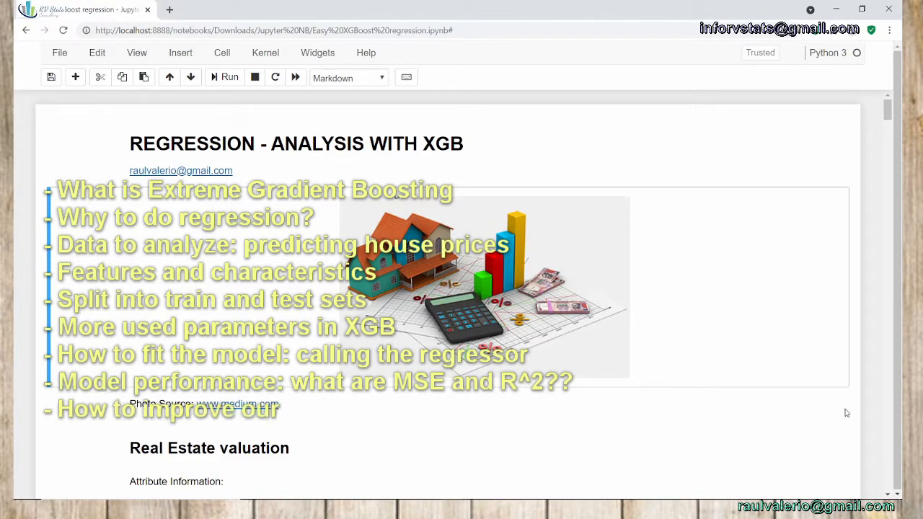
# Step: Scroll past the Real Estate valuation attribute list down to the imports cell and run it
pyautogui.write('model??')
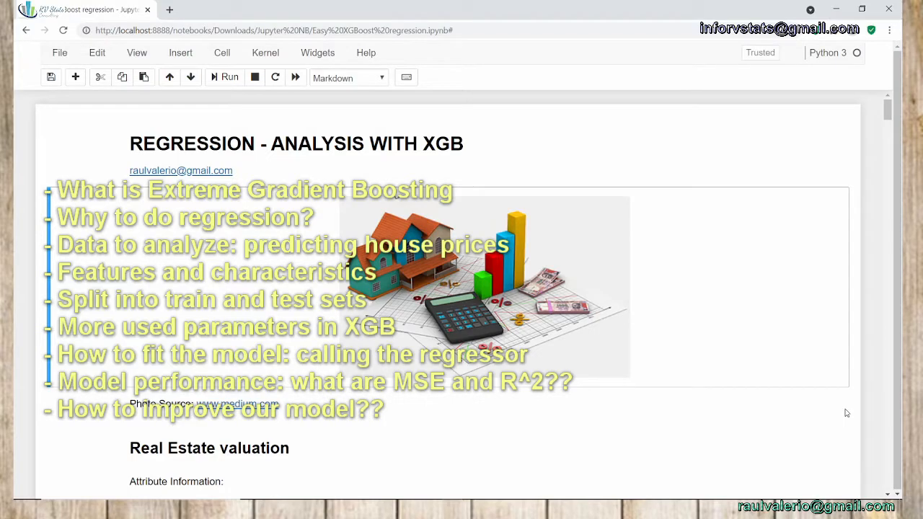
pyautogui.moveTo(880, 440)
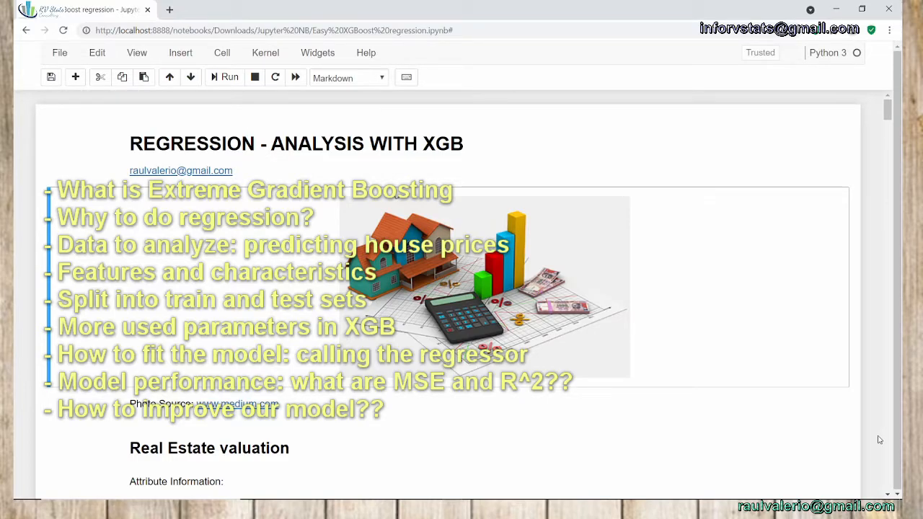
pyautogui.scroll(-3)
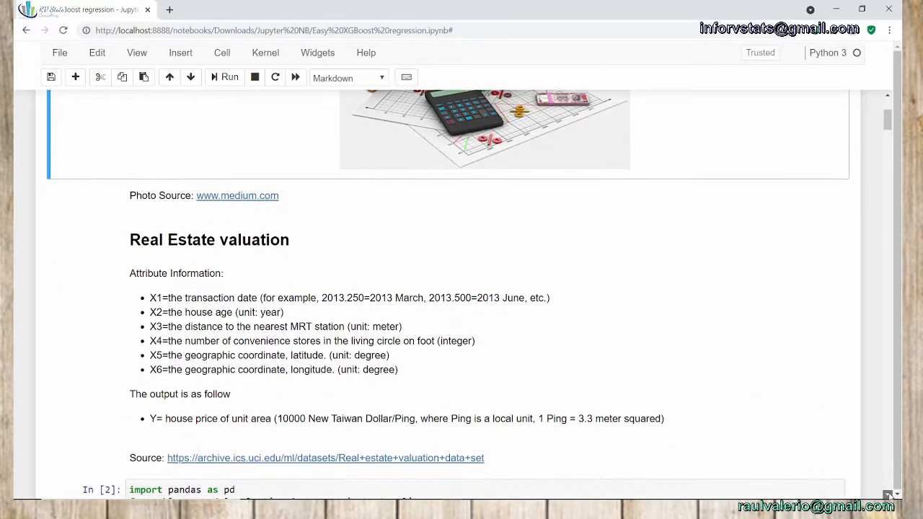
pyautogui.scroll(-3)
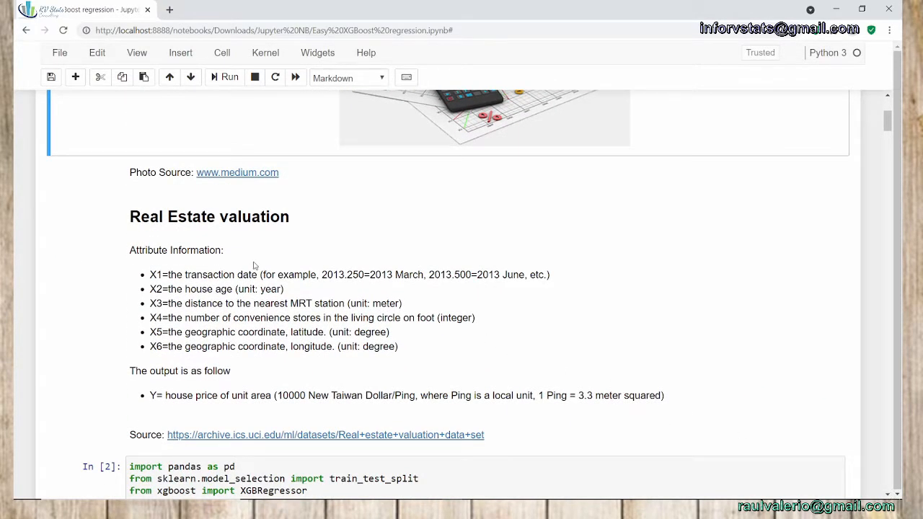
pyautogui.moveTo(111, 283)
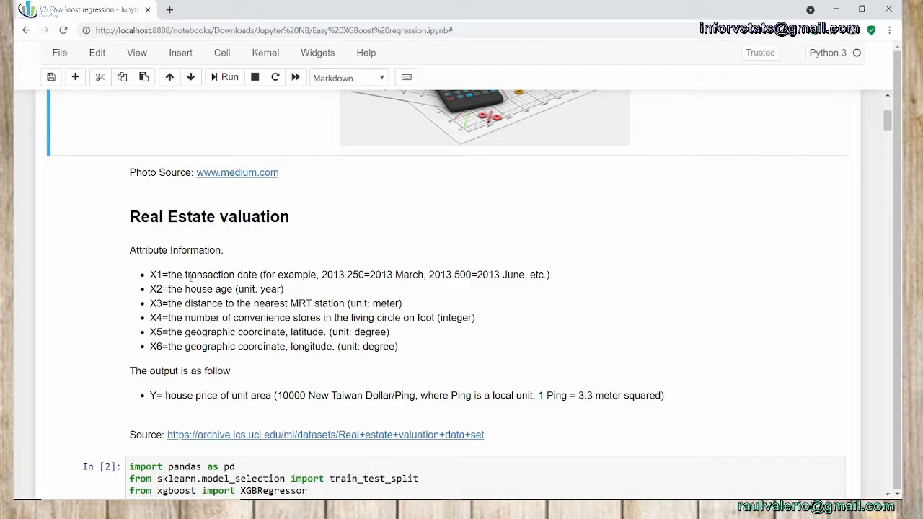
pyautogui.moveTo(208, 285)
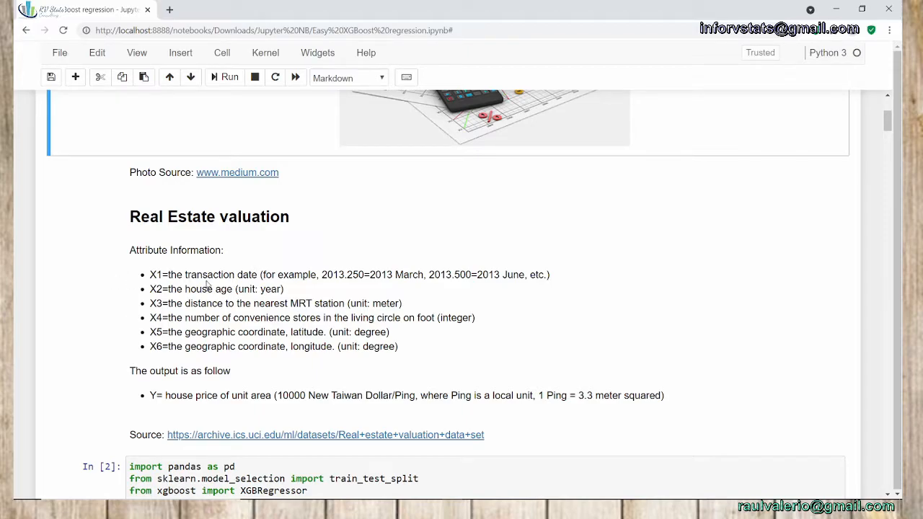
pyautogui.moveTo(315, 313)
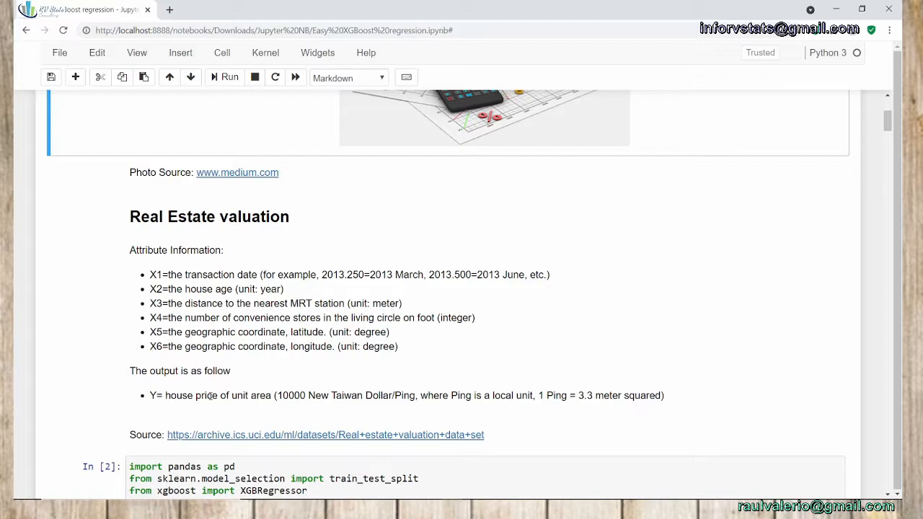
pyautogui.moveTo(271, 398)
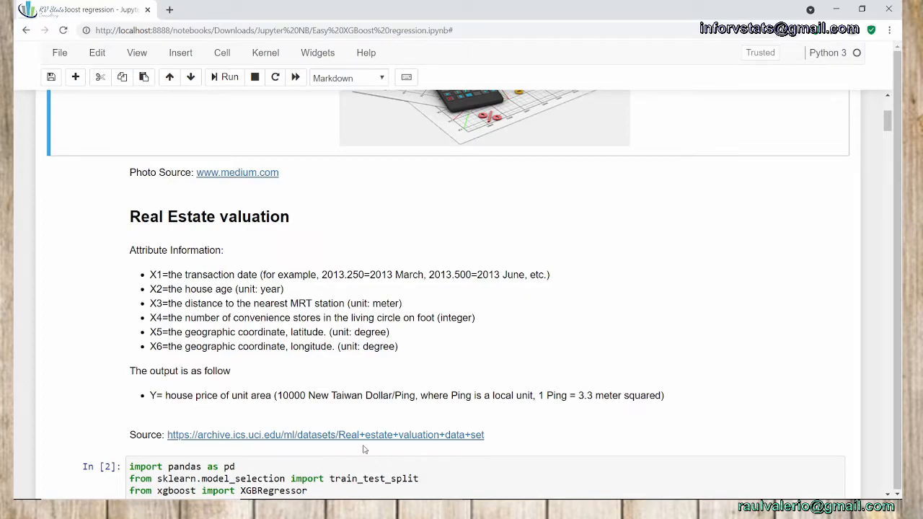
pyautogui.moveTo(508, 443)
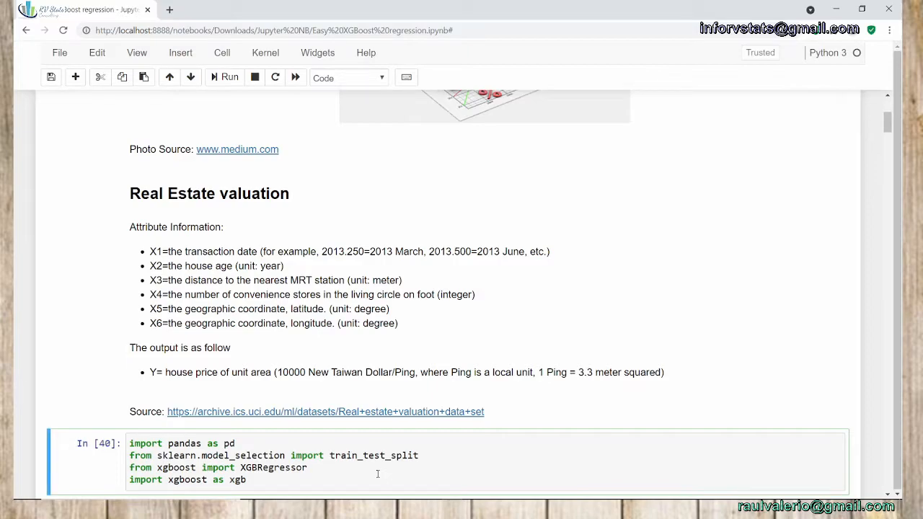
# Step: Run pd.read_csv to load the valuation CSV into data, then show data.head()
pyautogui.scroll(-3)
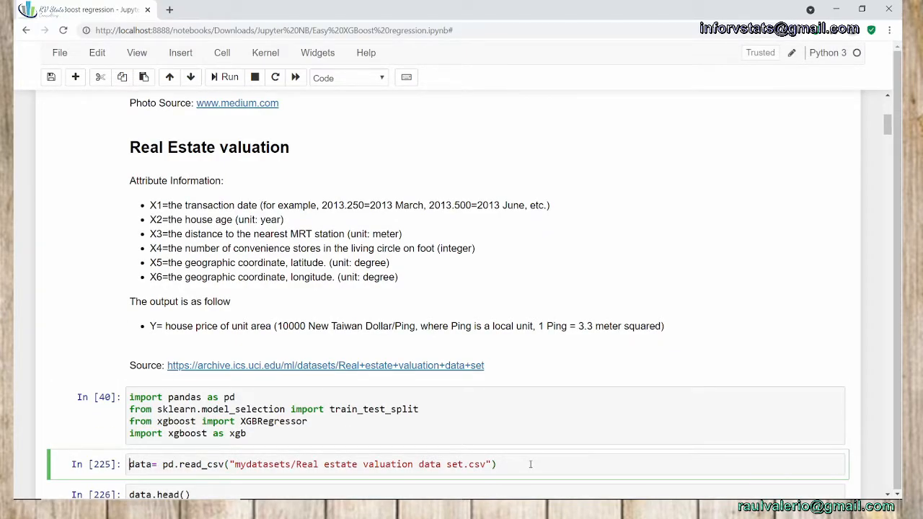
pyautogui.click(229, 77)
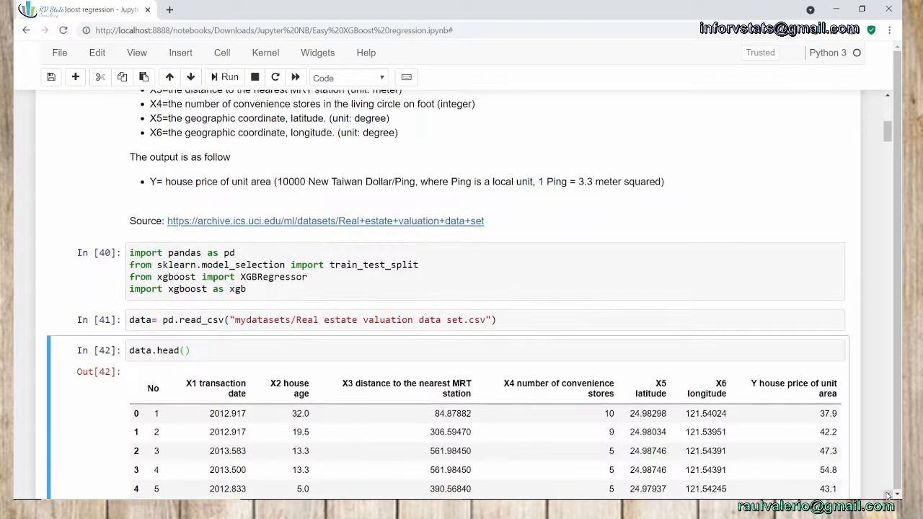
pyautogui.scroll(-3)
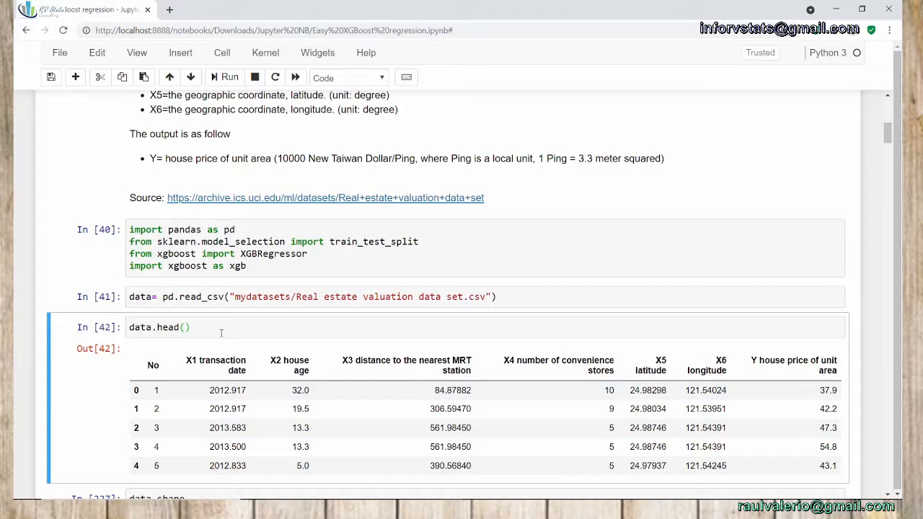
pyautogui.moveTo(395, 355)
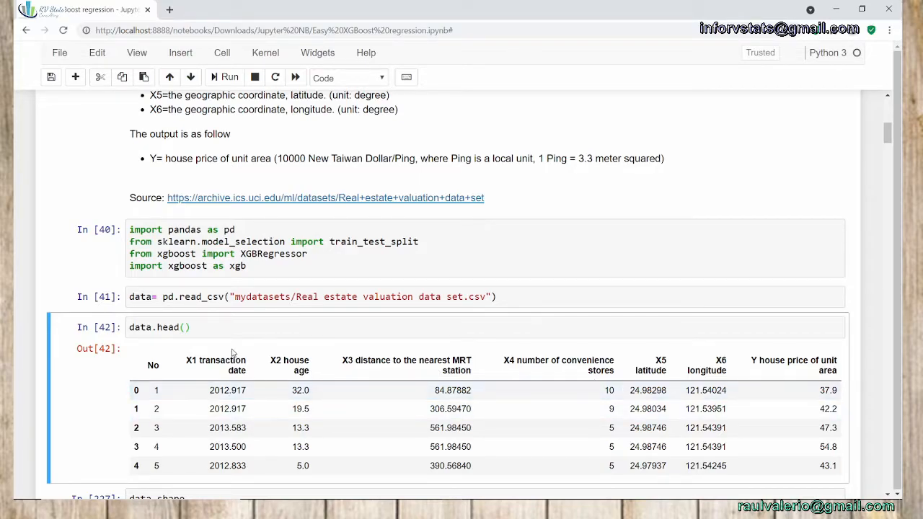
pyautogui.click(228, 447)
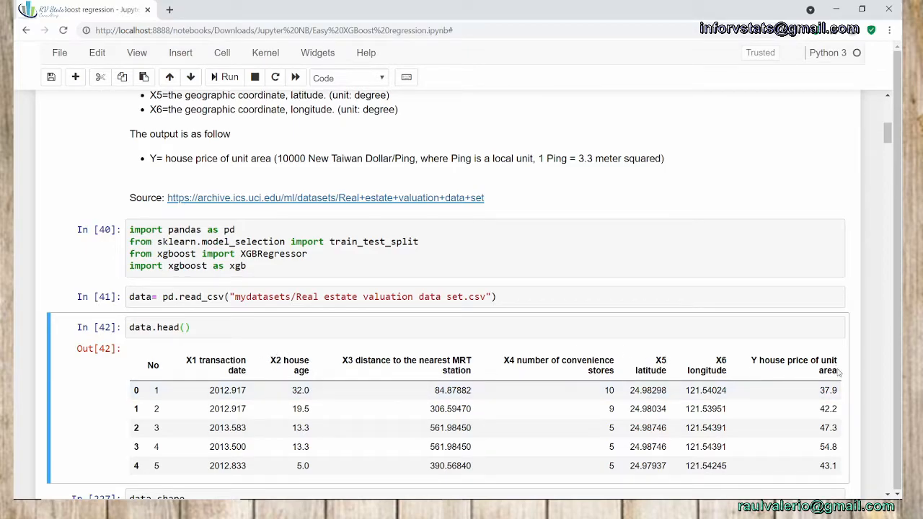
# Step: Run data.shape giving (414, 8) and data.info() showing eight non-null numeric columns
pyautogui.scroll(-3)
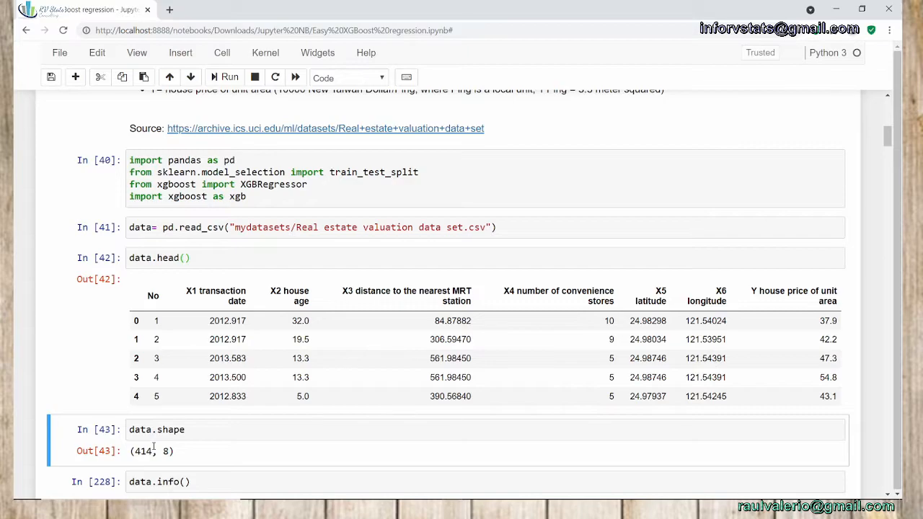
pyautogui.moveTo(280, 273)
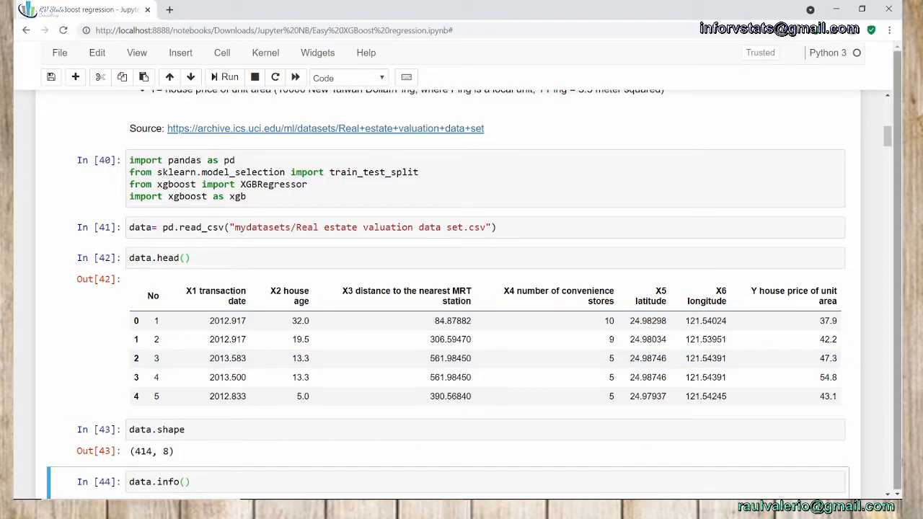
pyautogui.click(229, 78)
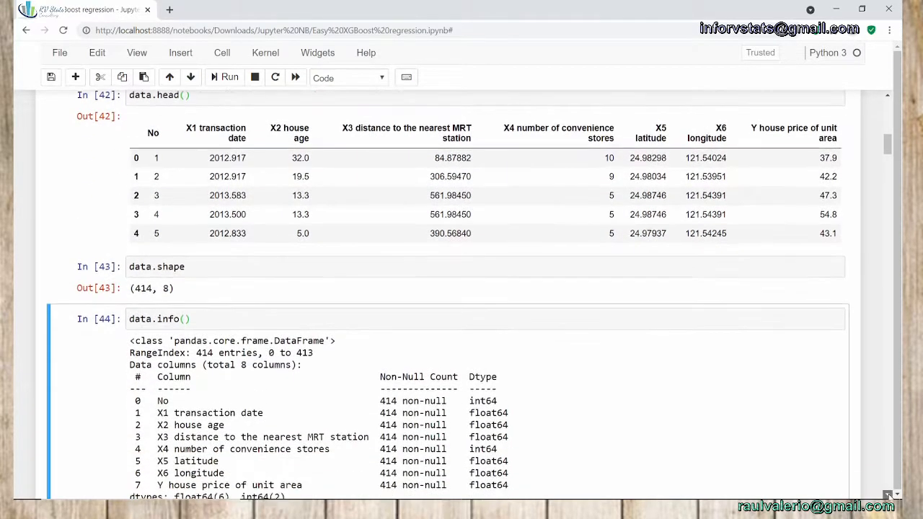
pyautogui.scroll(-3)
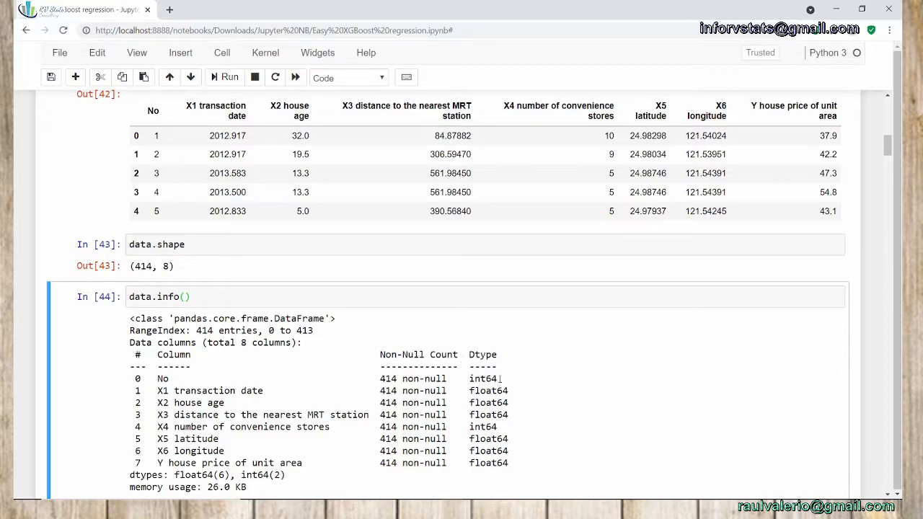
pyautogui.moveTo(517, 404)
pyautogui.write('data.tail()')
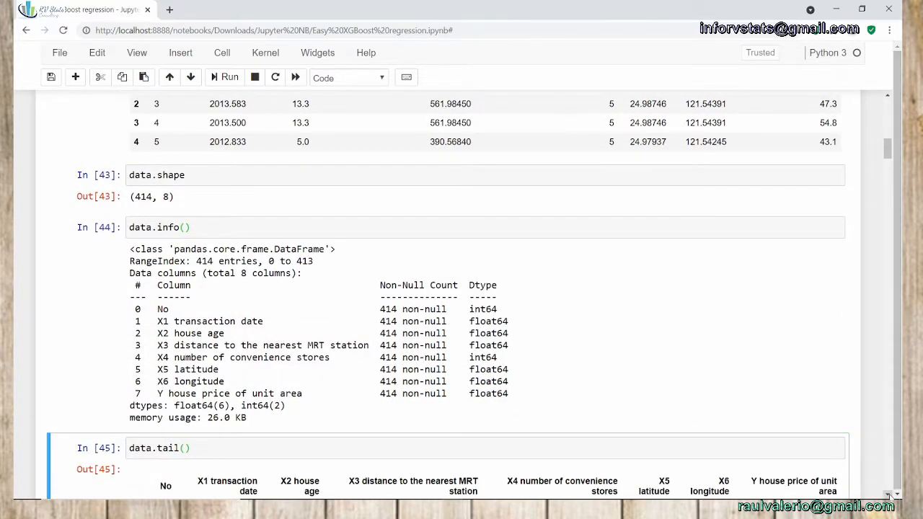
pyautogui.scroll(-3)
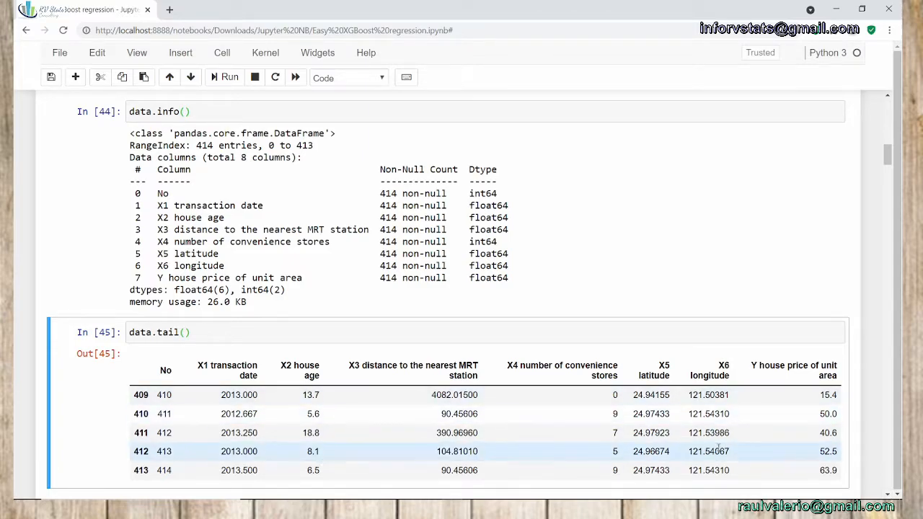
pyautogui.moveTo(257, 389)
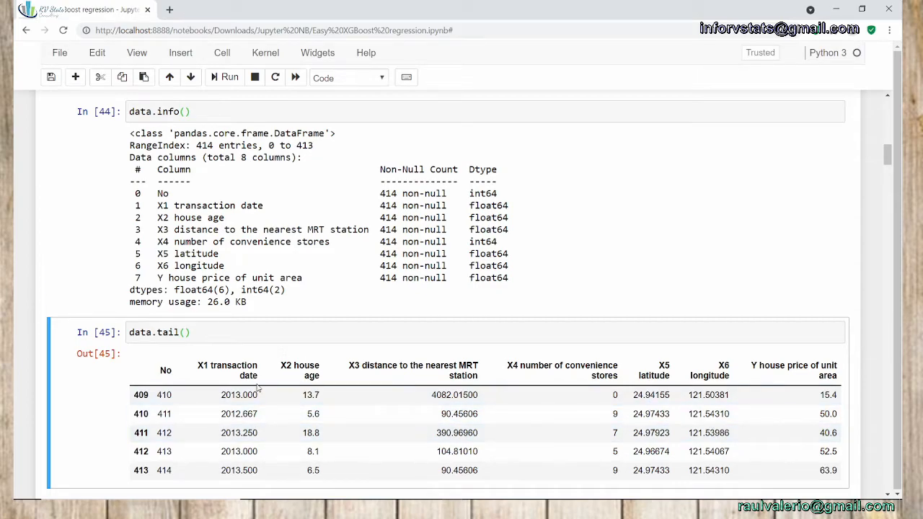
pyautogui.scroll(-3)
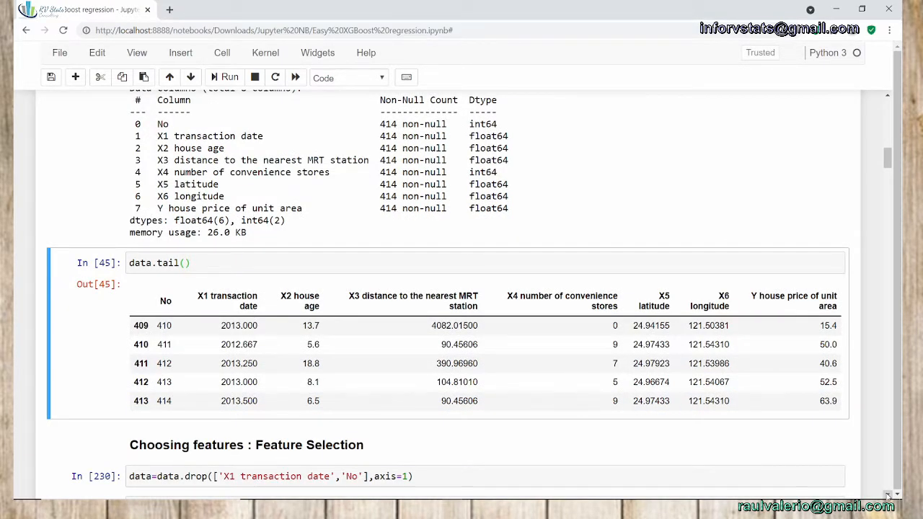
pyautogui.moveTo(436, 436)
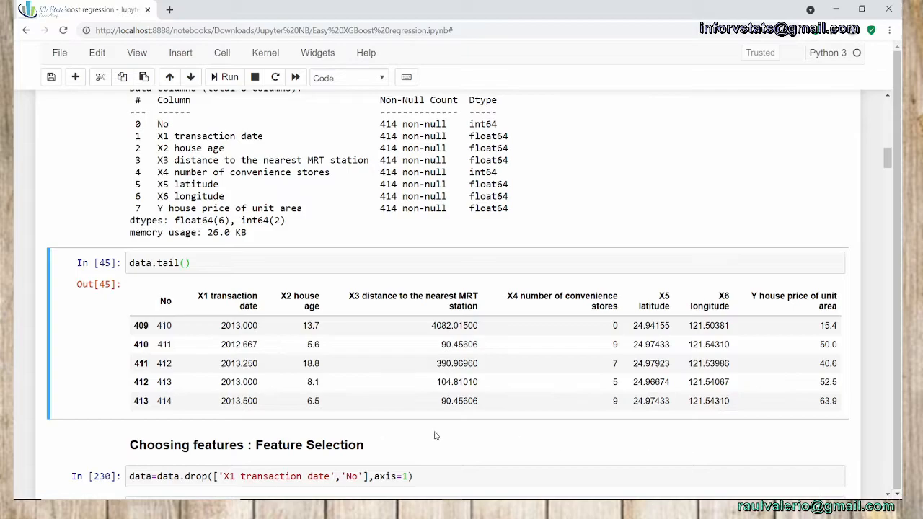
# Step: Drop the transaction date and No columns and run data.columns
pyautogui.click(442, 476)
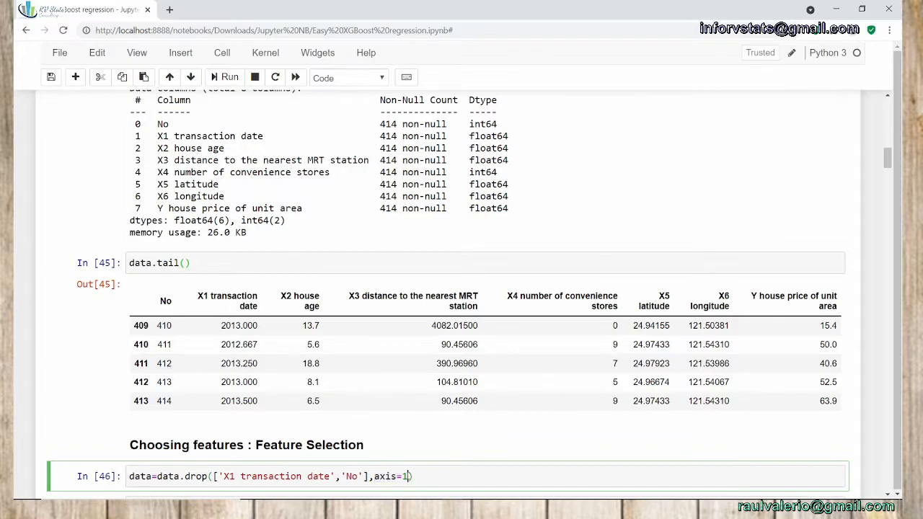
pyautogui.moveTo(618, 435)
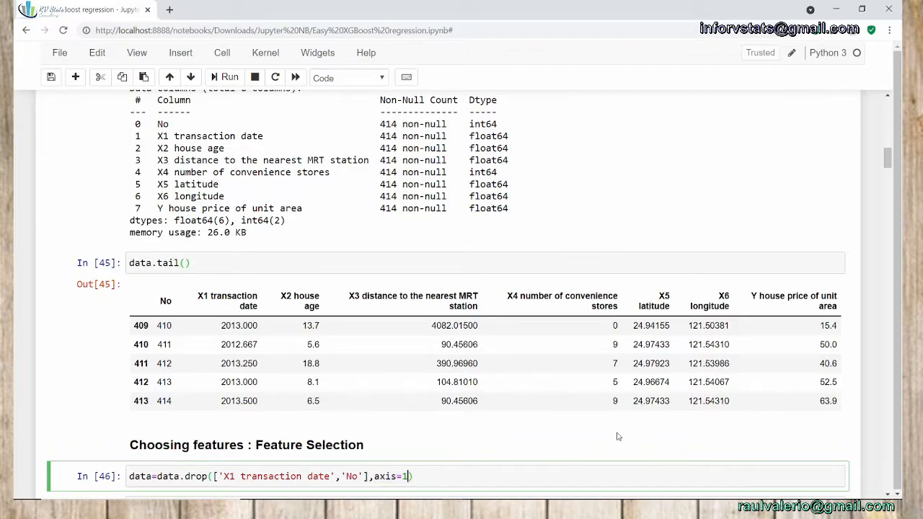
pyautogui.scroll(-3)
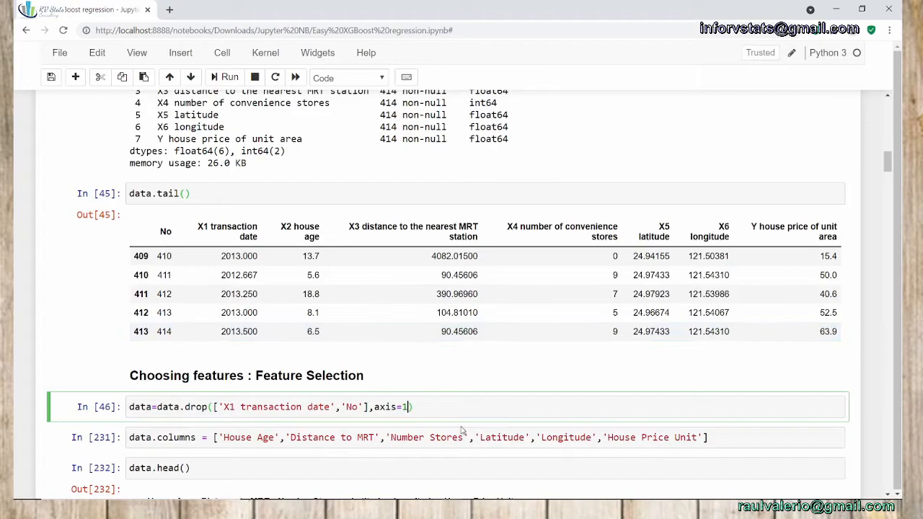
pyautogui.click(421, 437)
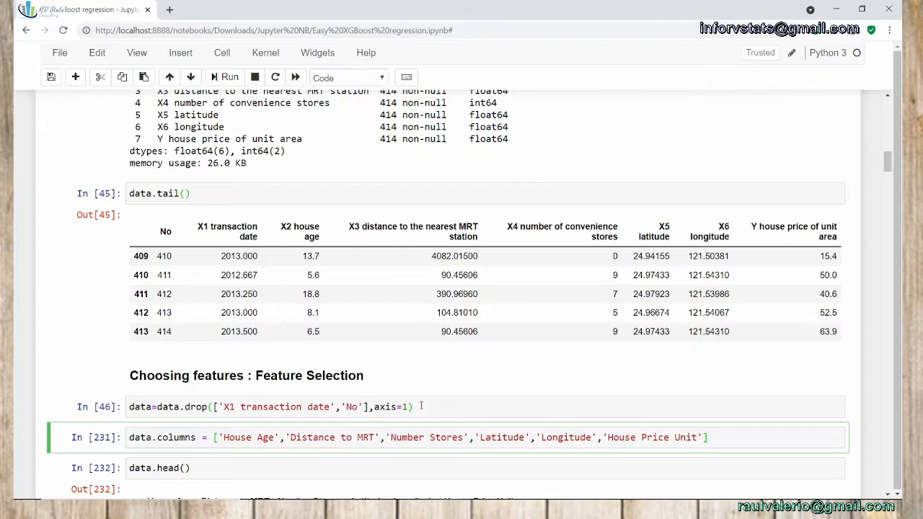
pyautogui.write('data.columns')
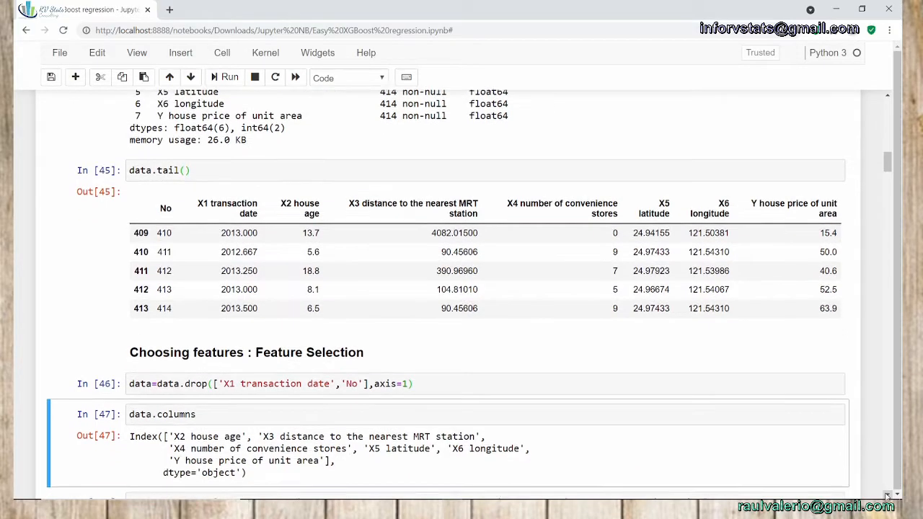
# Step: Rename the remaining columns to short names and preview them with data.head()
pyautogui.scroll(-3)
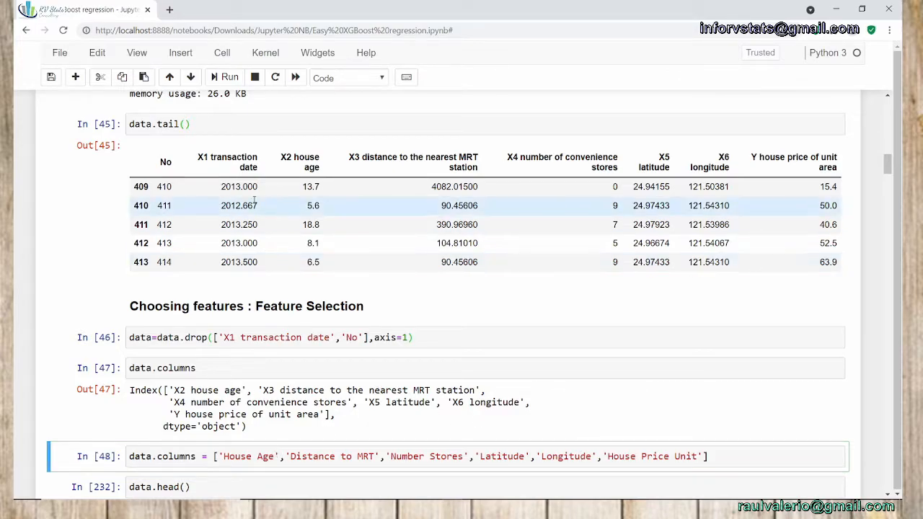
pyautogui.moveTo(269, 170)
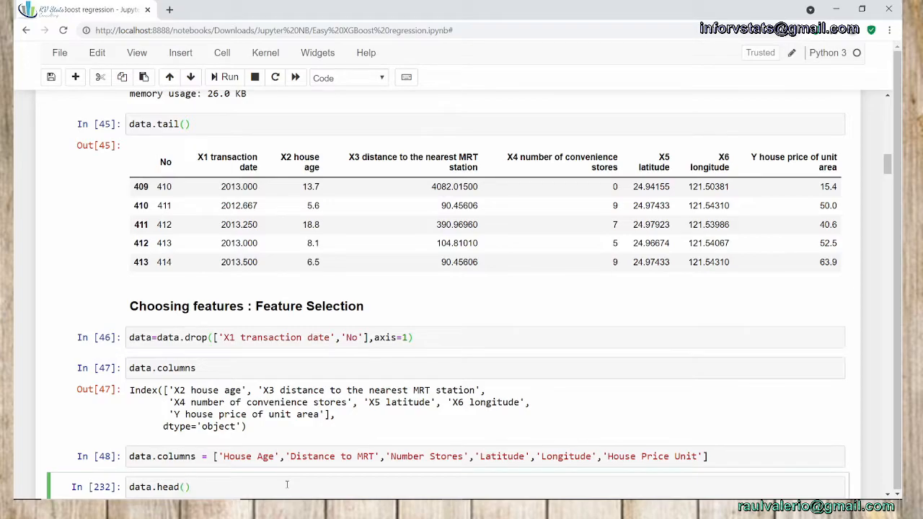
pyautogui.click(230, 77)
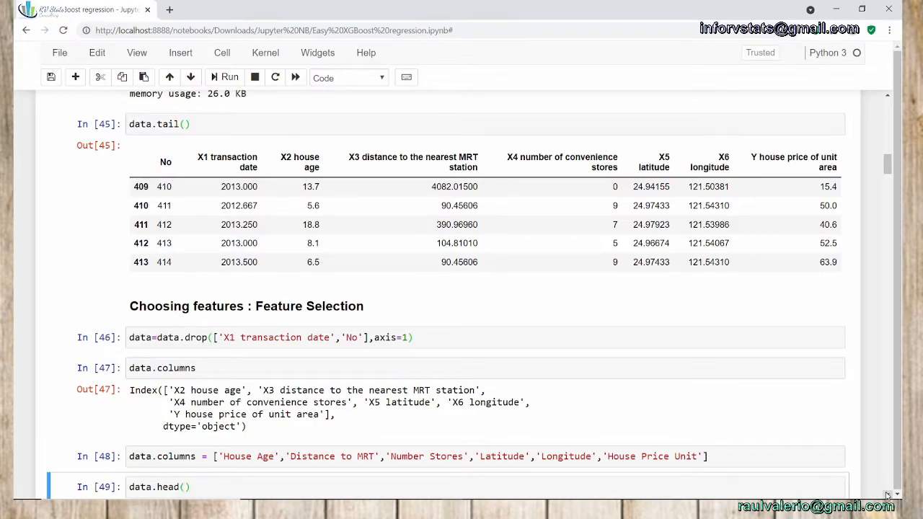
pyautogui.scroll(-3)
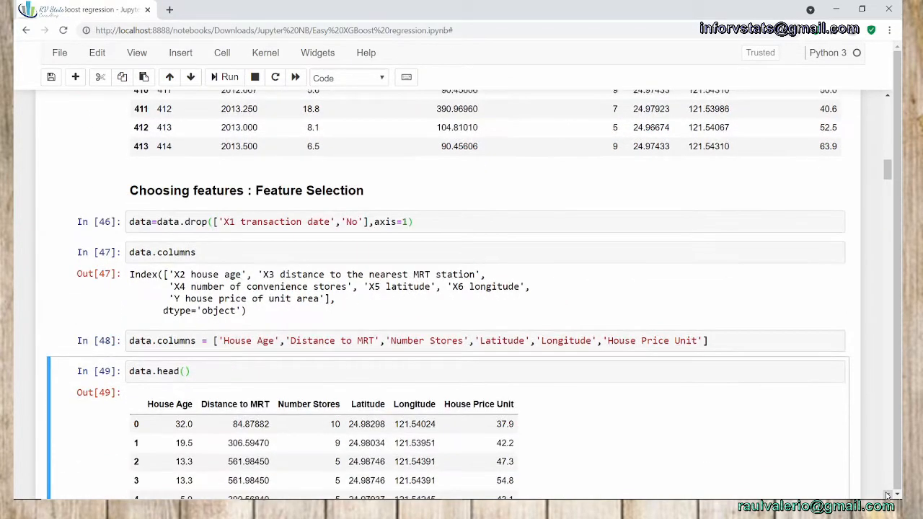
pyautogui.scroll(-3)
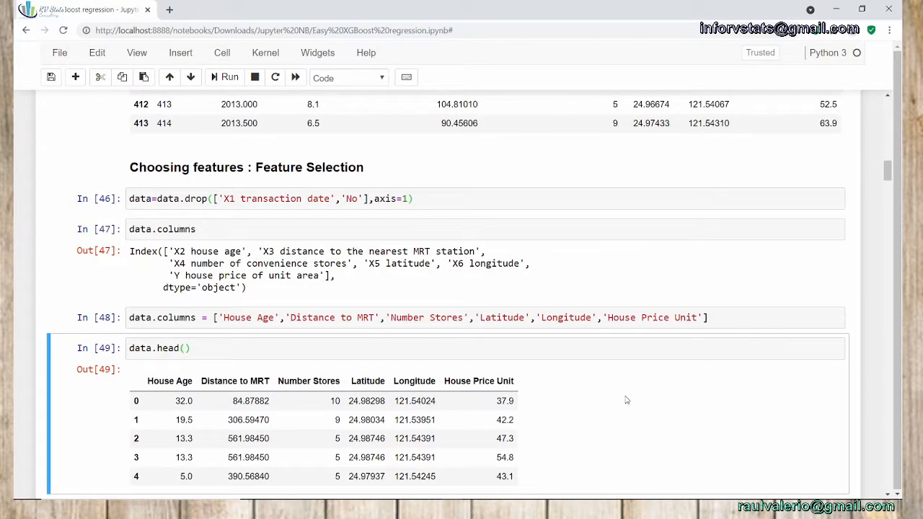
pyautogui.moveTo(179, 392)
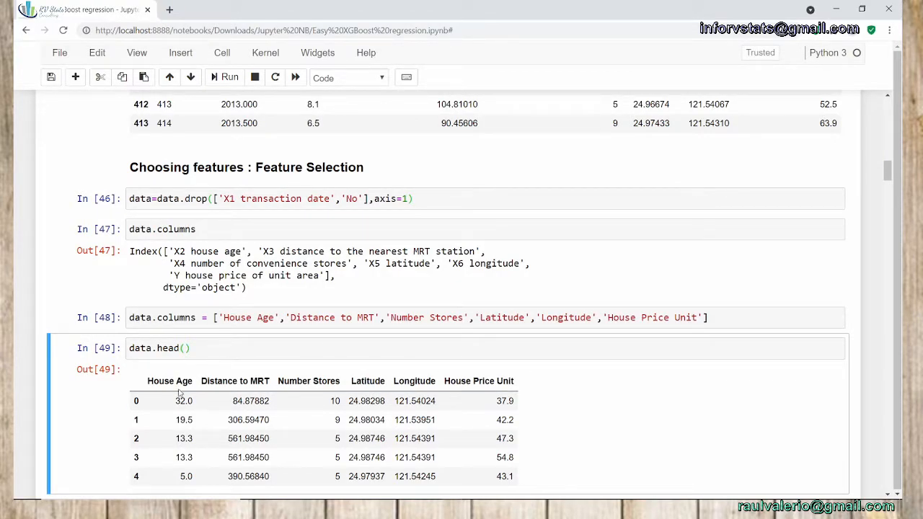
pyautogui.moveTo(253, 369)
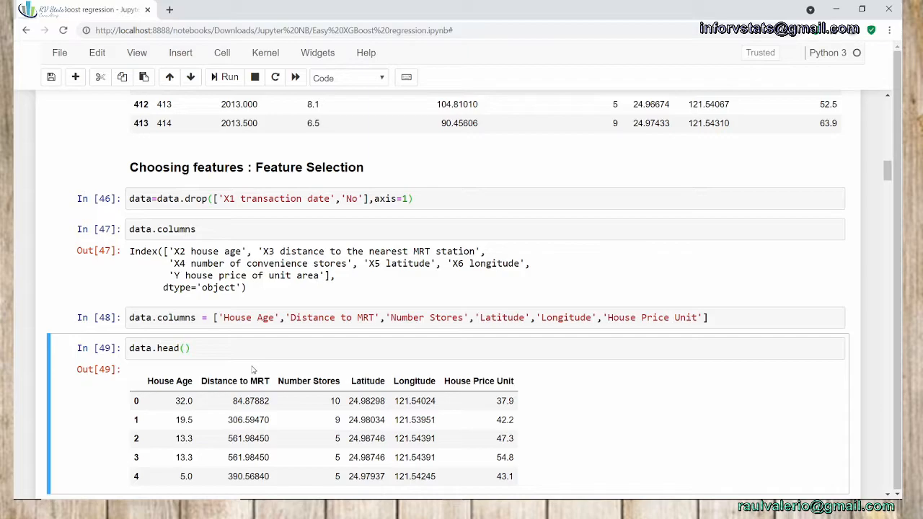
# Step: Run data.isna().sum(), reporting 0 missing values for House Age and Distance to MRT
pyautogui.scroll(-3)
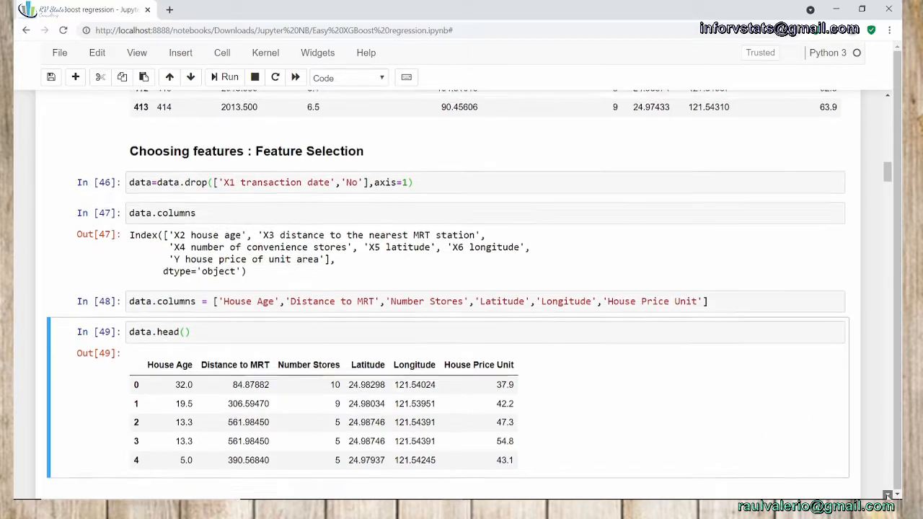
pyautogui.scroll(-3)
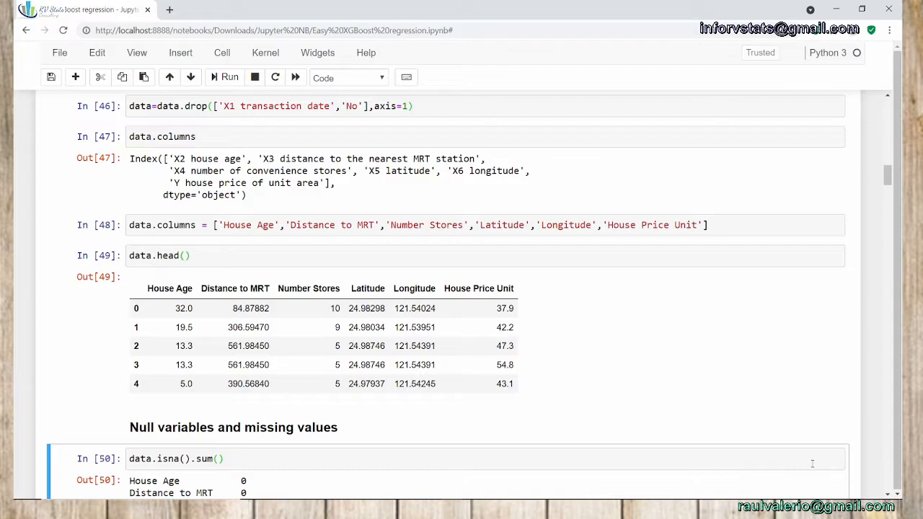
# Step: Define X as data without House Price Unit and y as the House Price Unit column
pyautogui.scroll(-3)
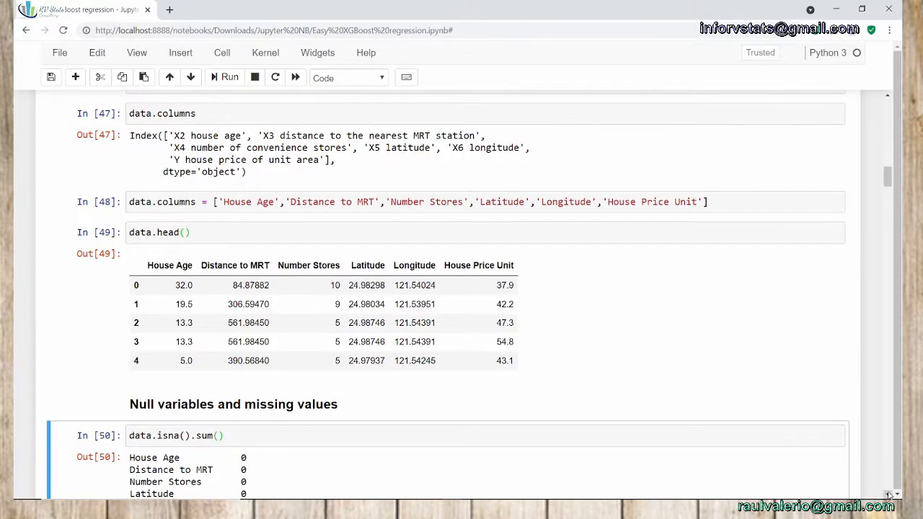
pyautogui.scroll(-3)
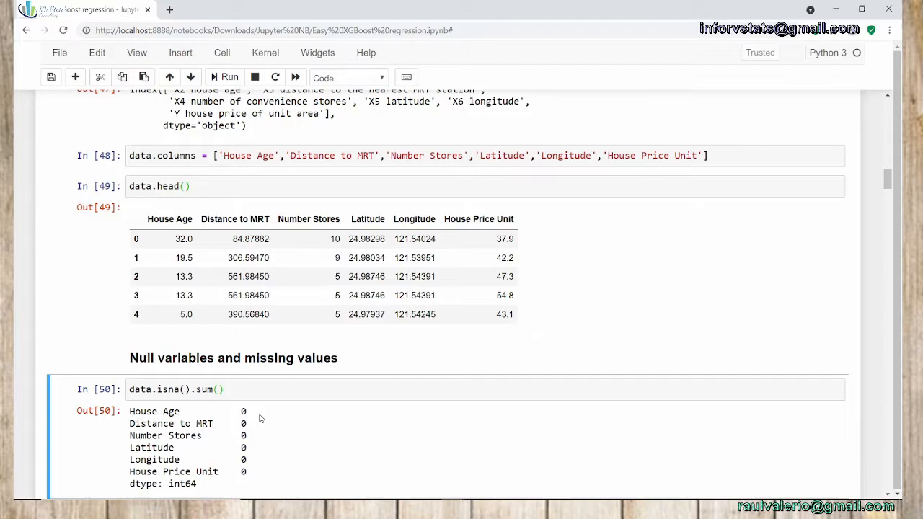
pyautogui.moveTo(817, 387)
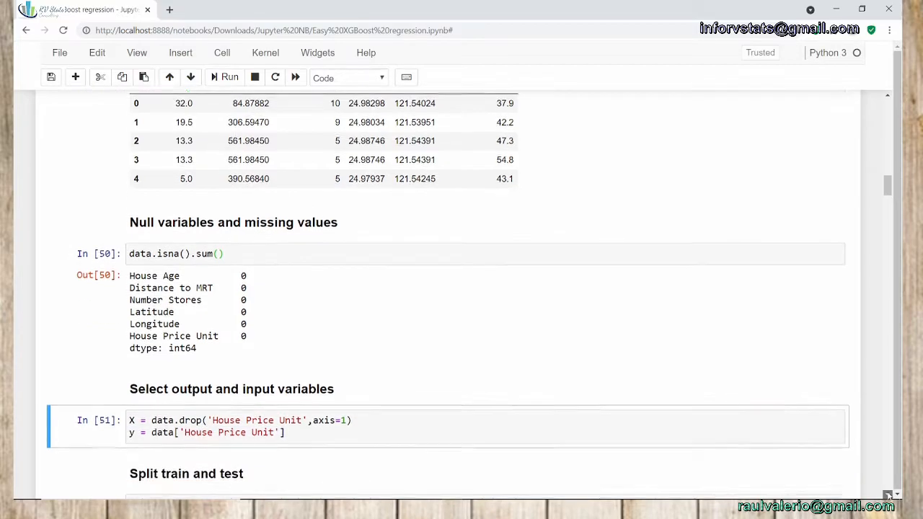
# Step: Run the 75/25 train_test_split giving shapes (310, 5) and (104, 5), and save the notebook
pyautogui.scroll(-3)
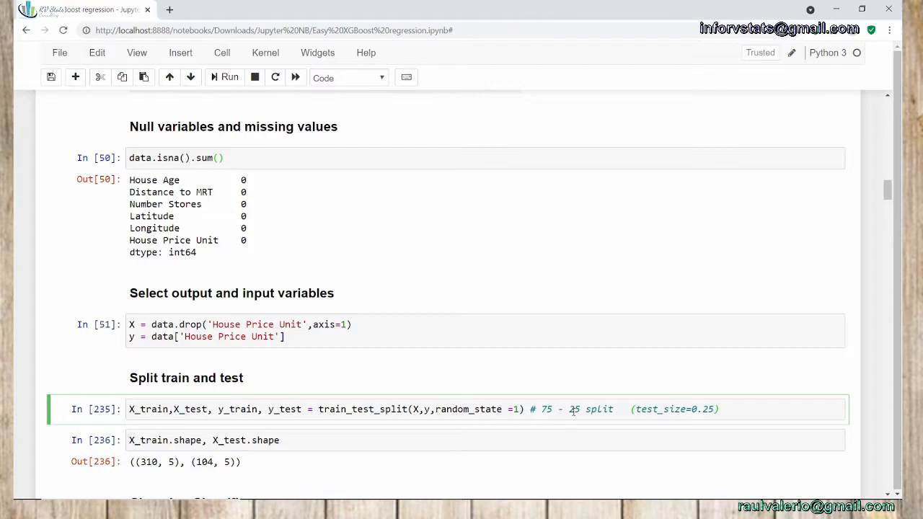
pyautogui.doubleClick(675, 409)
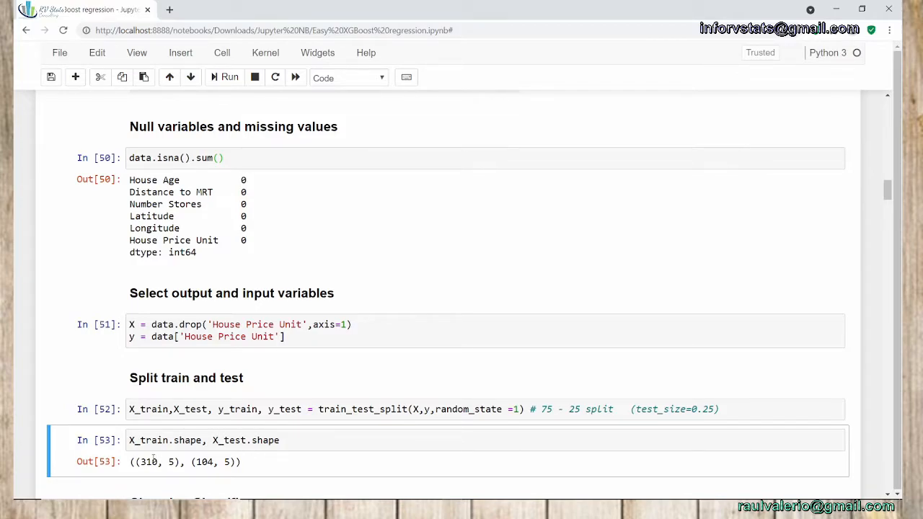
pyautogui.press('ctrl+s')
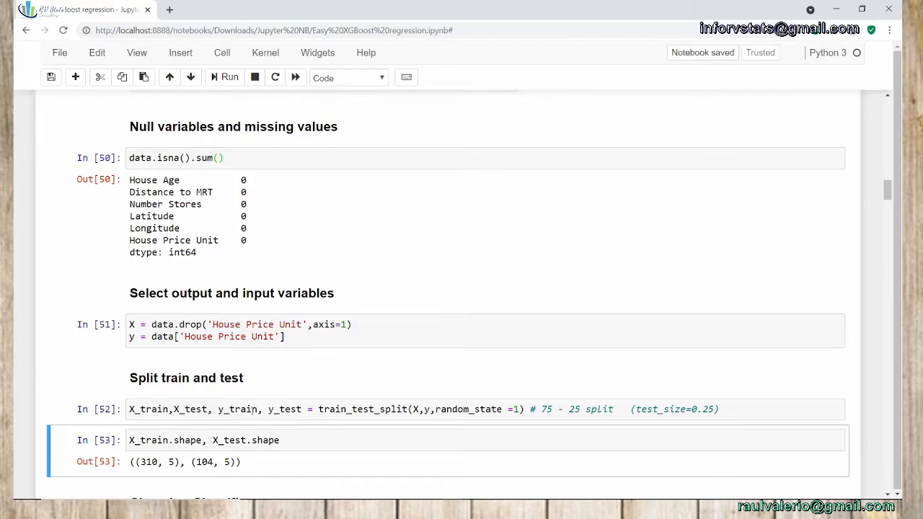
pyautogui.doubleClick(239, 410)
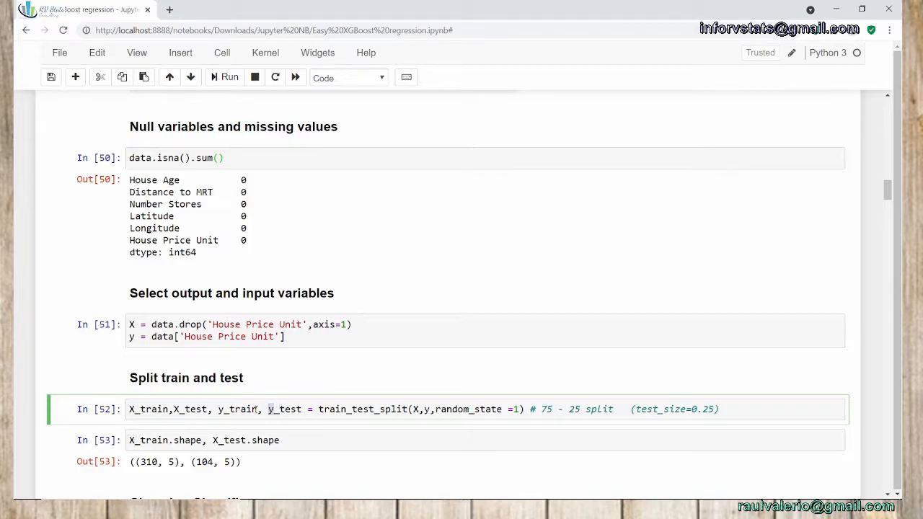
pyautogui.doubleClick(283, 410)
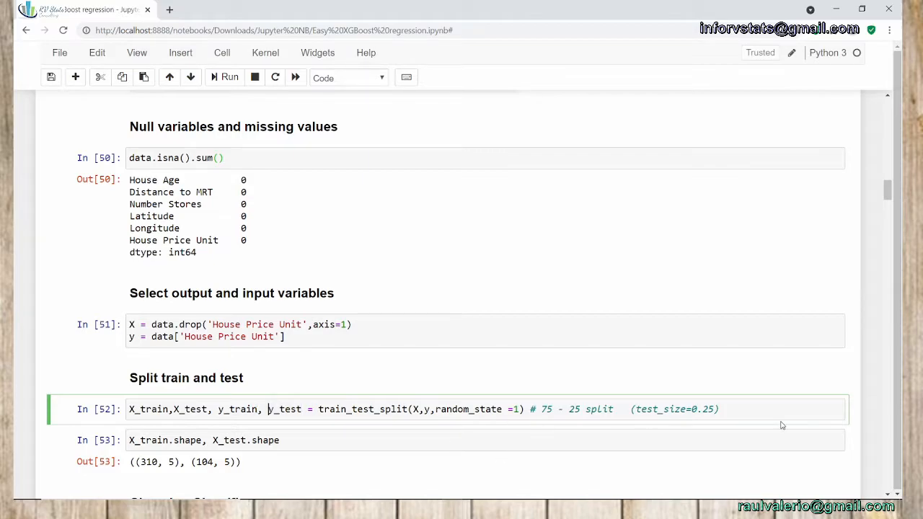
pyautogui.scroll(-3)
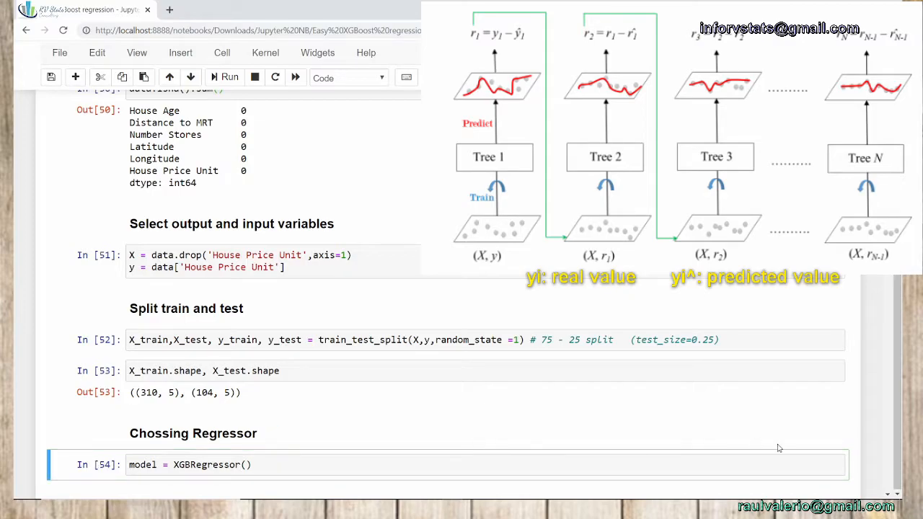
pyautogui.scroll(-3)
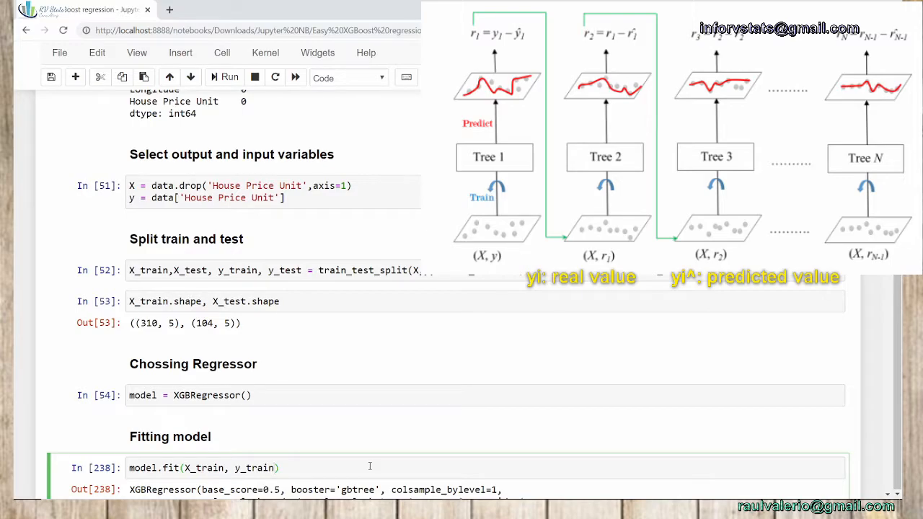
pyautogui.click(228, 78)
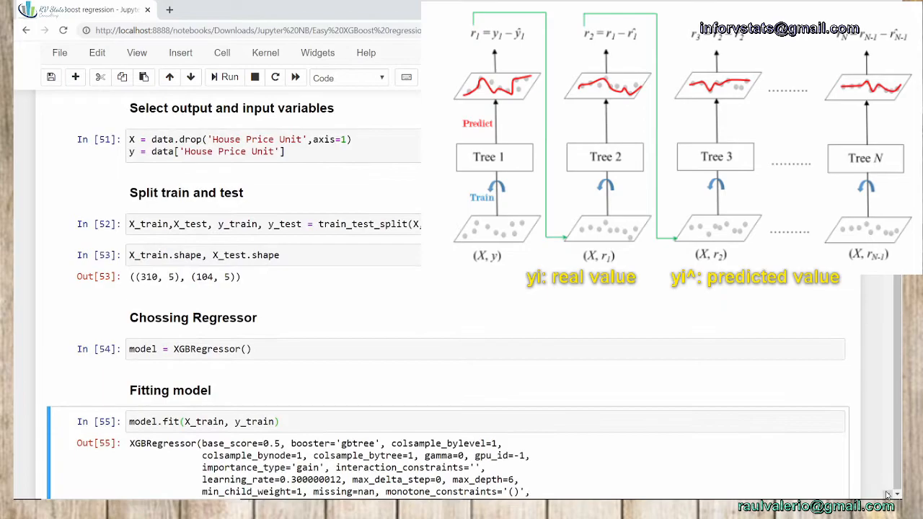
pyautogui.scroll(-3)
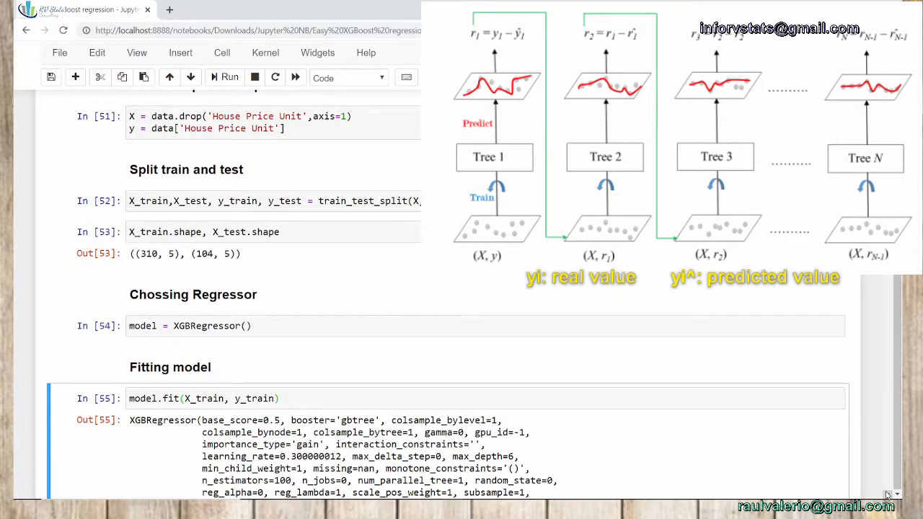
pyautogui.scroll(-3)
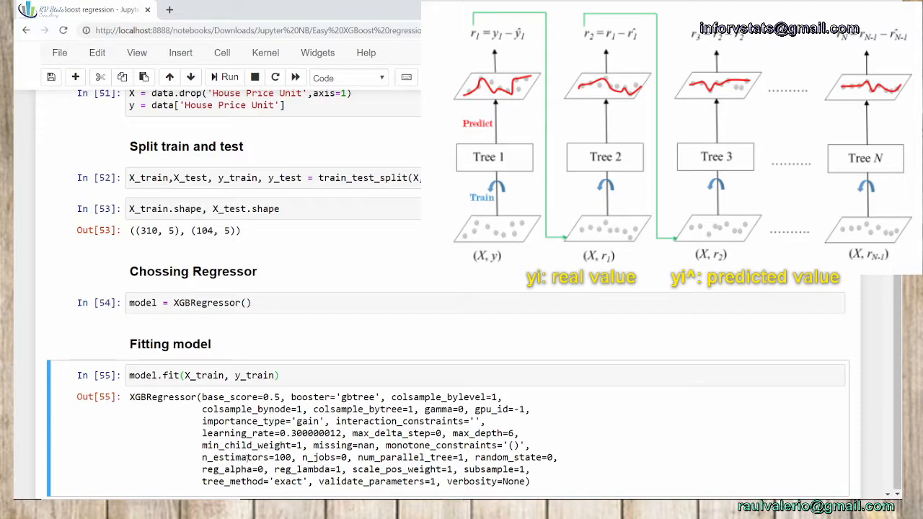
pyautogui.doubleClick(245, 458)
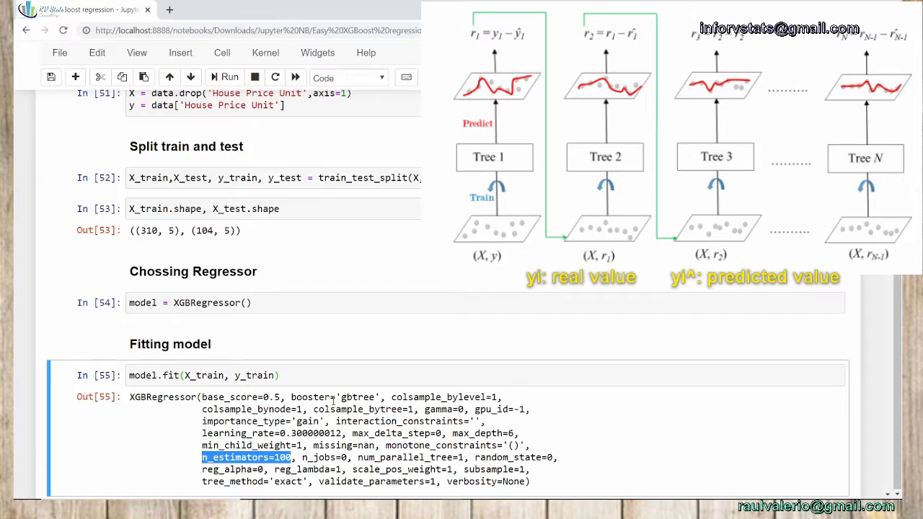
pyautogui.doubleClick(271, 432)
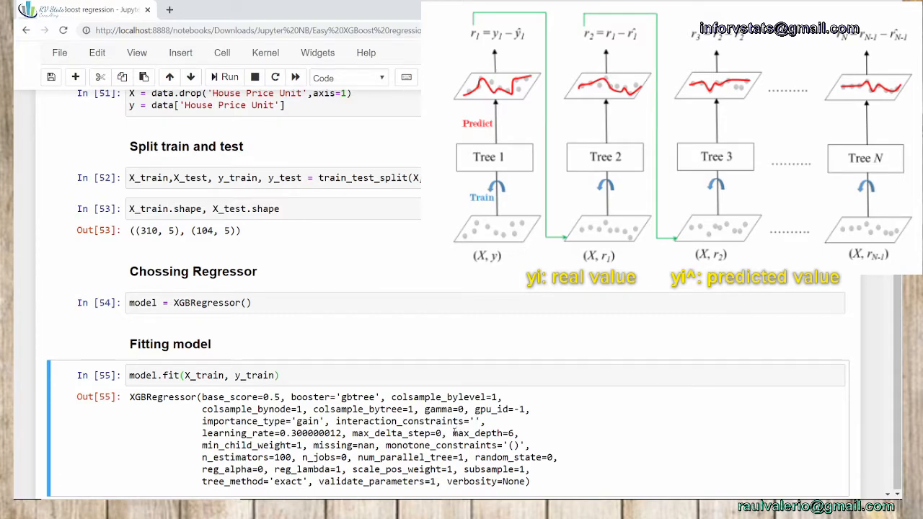
pyautogui.doubleClick(482, 433)
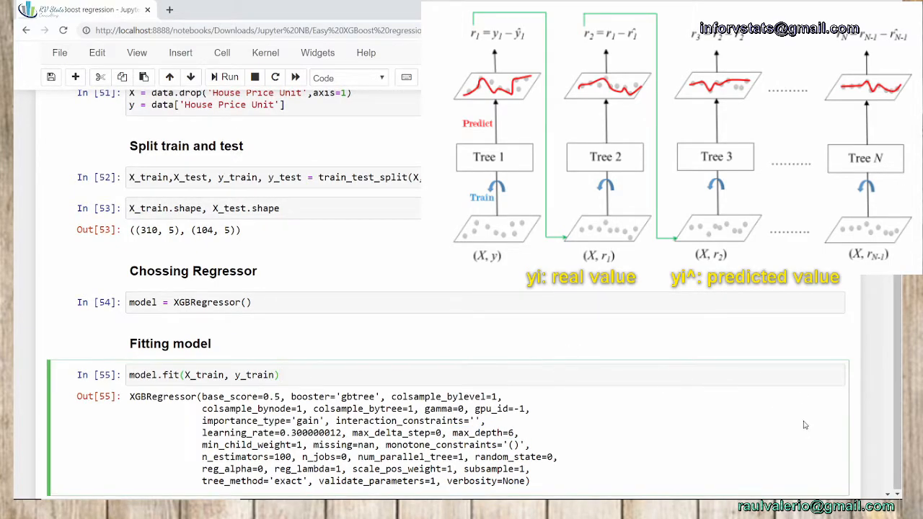
pyautogui.scroll(-3)
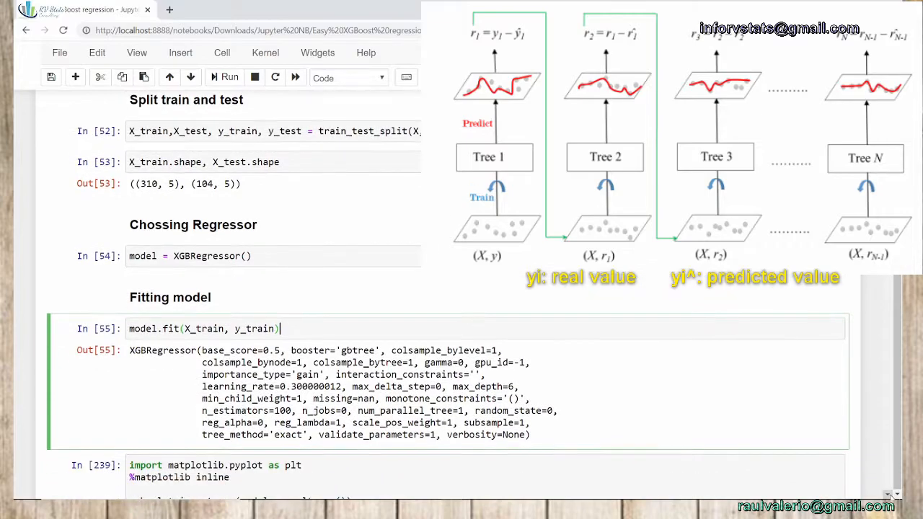
# Step: Run xgb.plot_importance, ranking House Age (1410) above Distance to MRT (526)
pyautogui.scroll(-3)
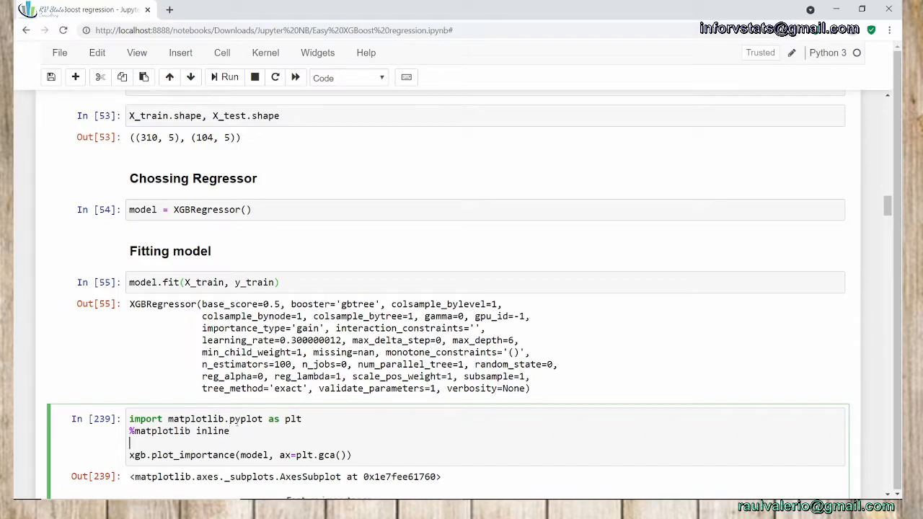
pyautogui.click(130, 455)
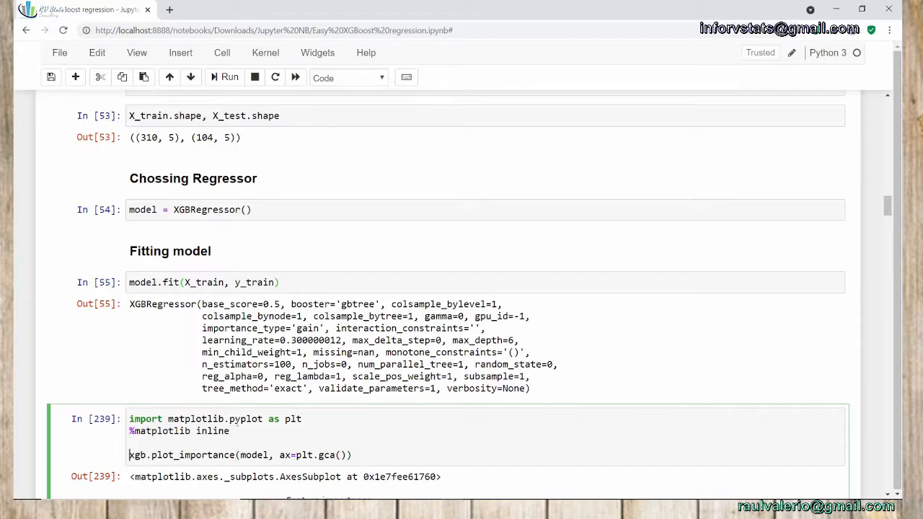
pyautogui.doubleClick(137, 456)
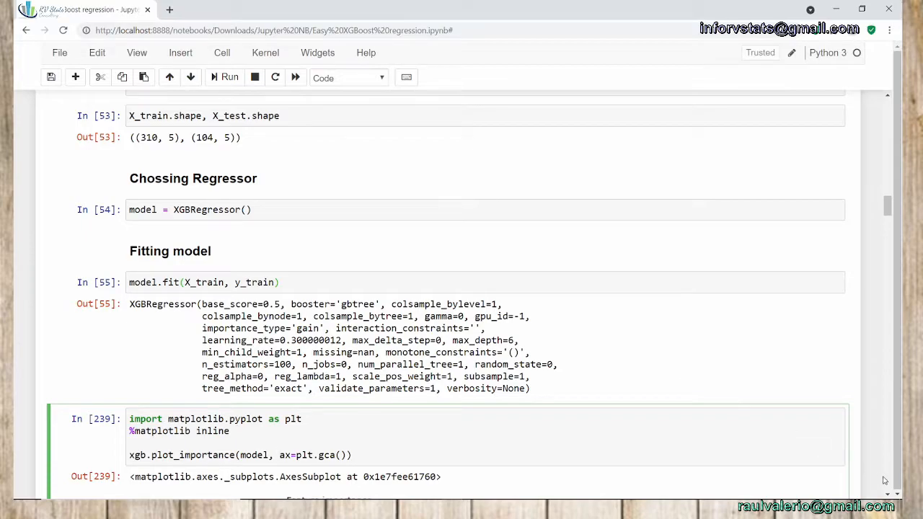
pyautogui.scroll(-3)
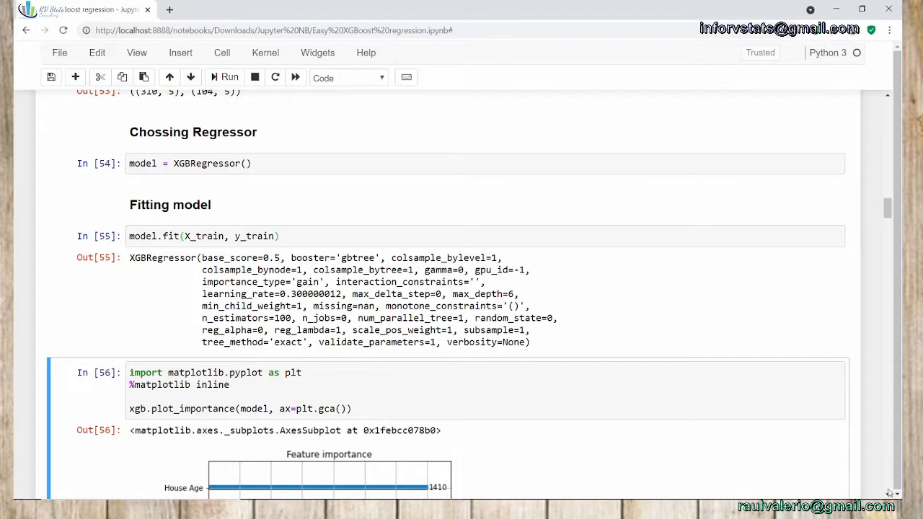
pyautogui.scroll(-3)
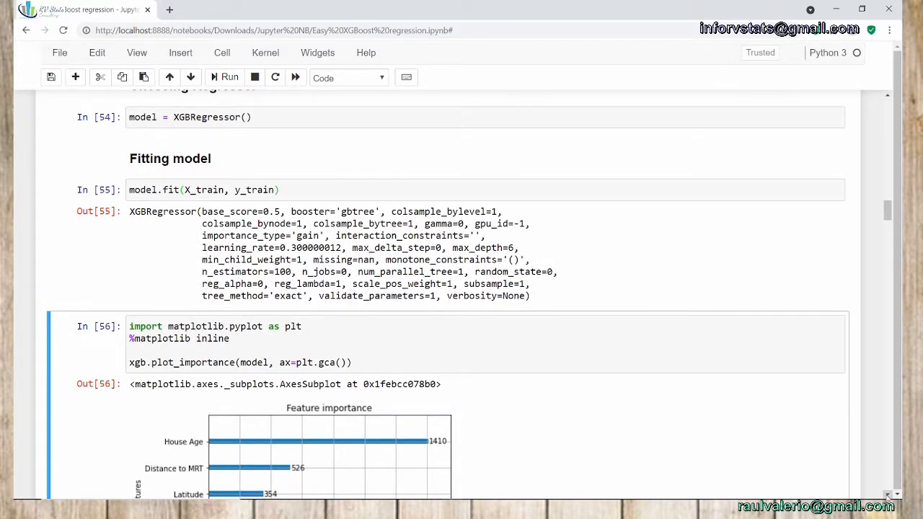
pyautogui.scroll(-3)
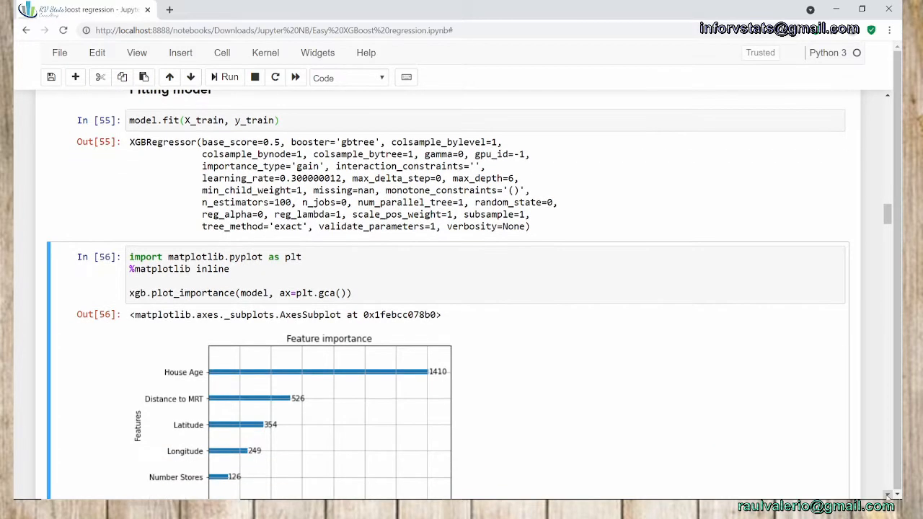
pyautogui.scroll(-3)
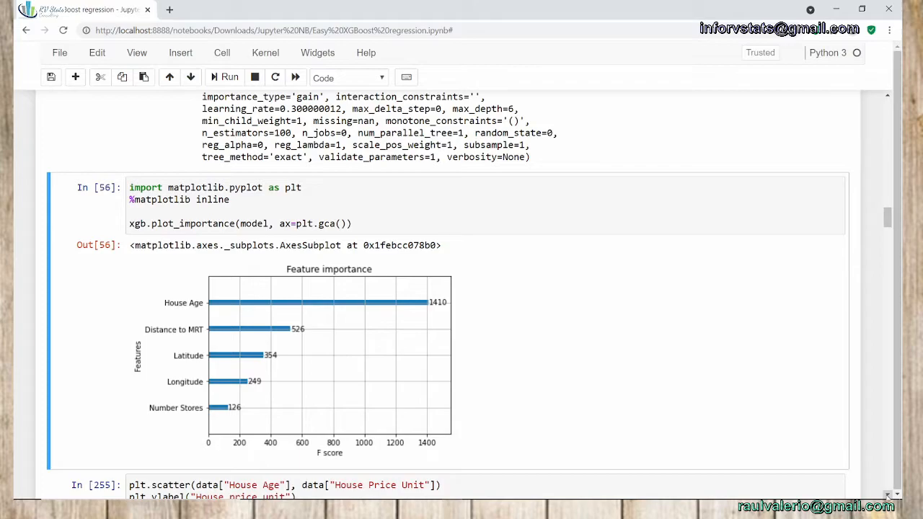
pyautogui.moveTo(199, 331)
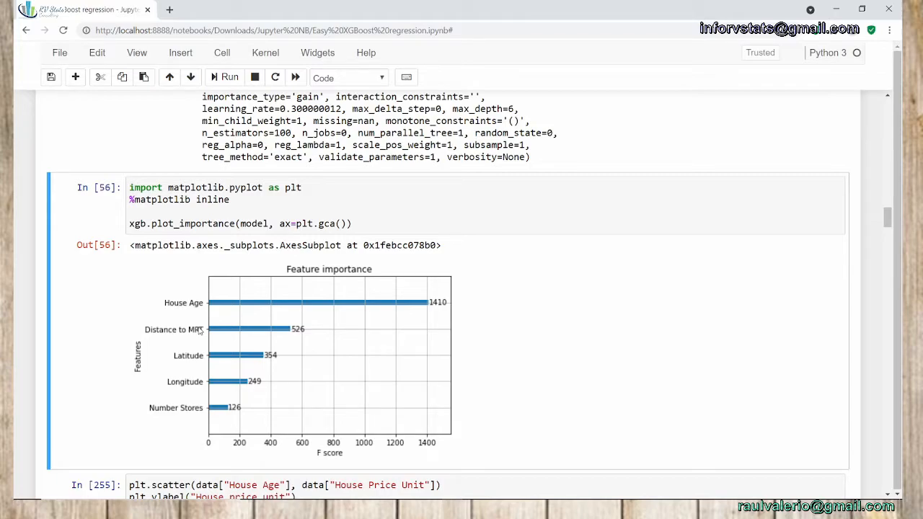
pyautogui.moveTo(139, 319)
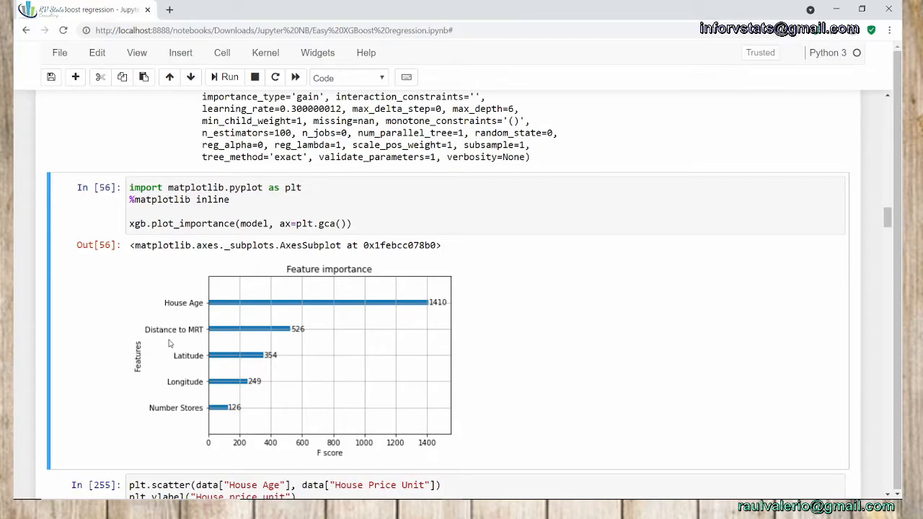
pyautogui.moveTo(195, 390)
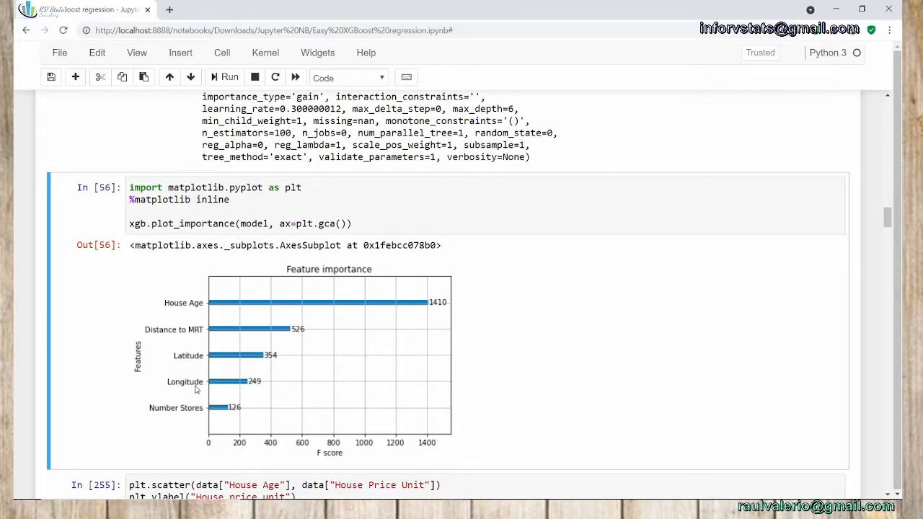
pyautogui.moveTo(873, 469)
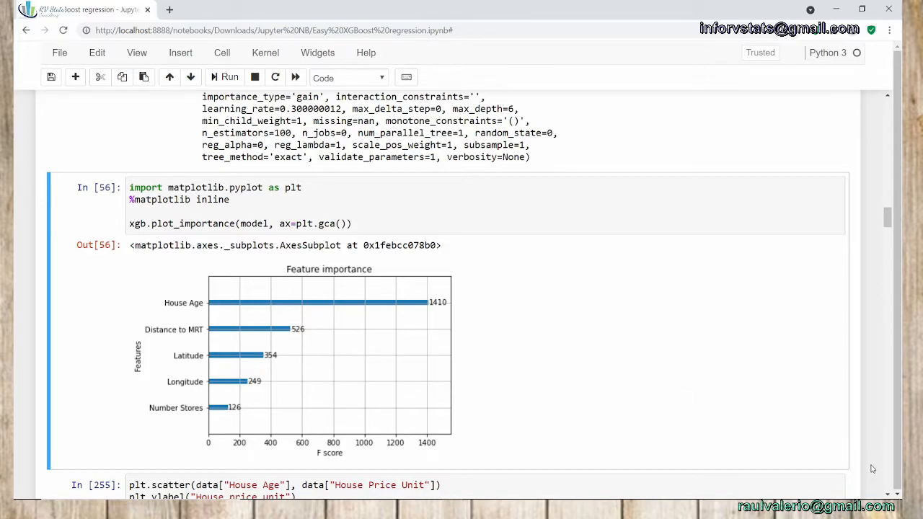
# Step: Run the plt.scatter cells of House Age and Number Stores against House Price Unit
pyautogui.scroll(-3)
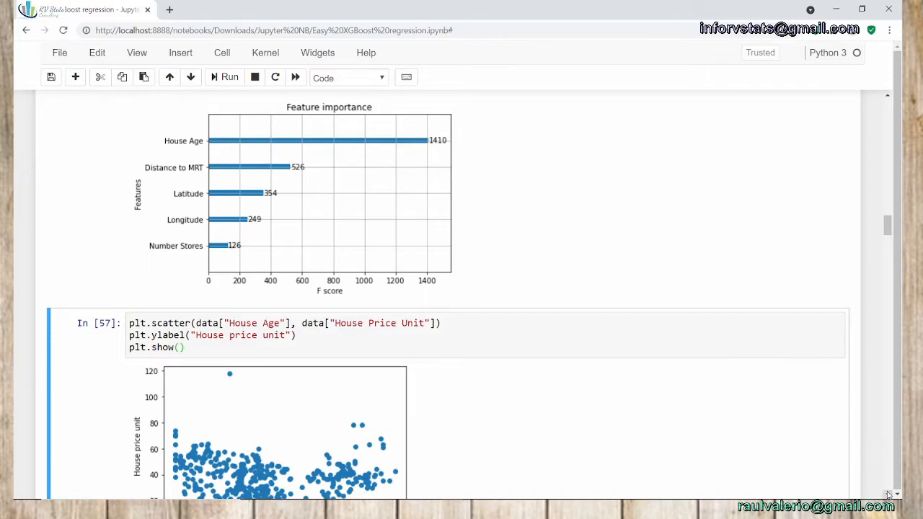
pyautogui.scroll(-3)
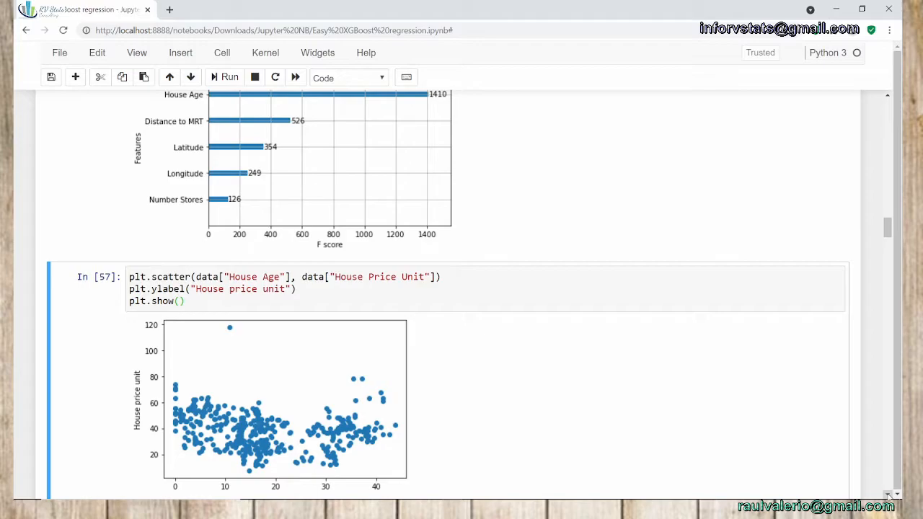
pyautogui.moveTo(869, 430)
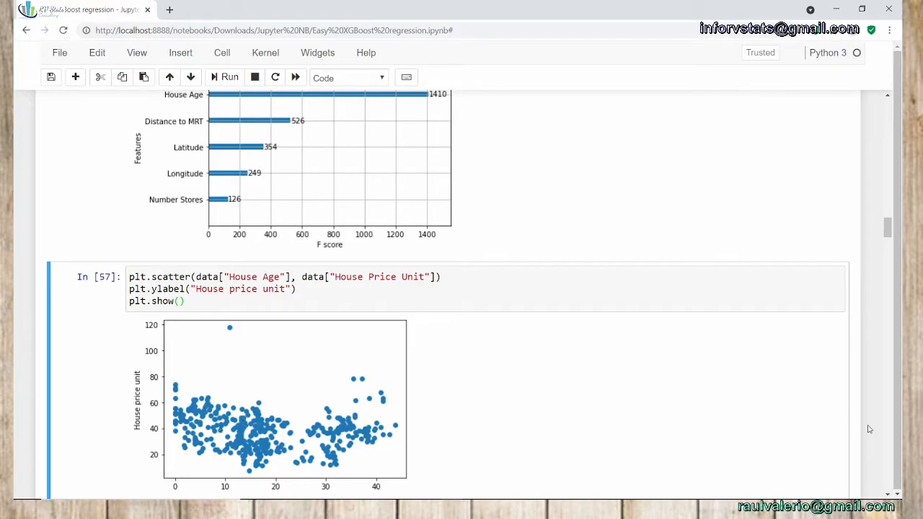
pyautogui.scroll(-3)
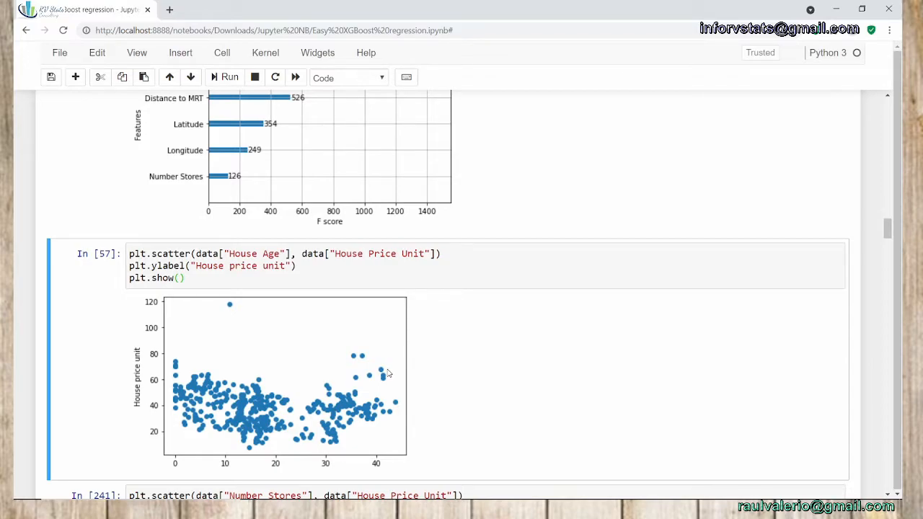
pyautogui.moveTo(222, 133)
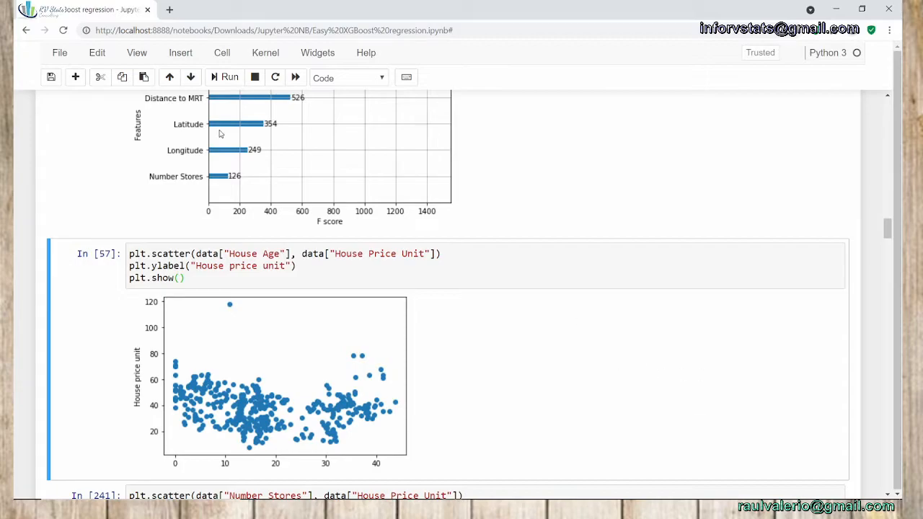
pyautogui.moveTo(879, 447)
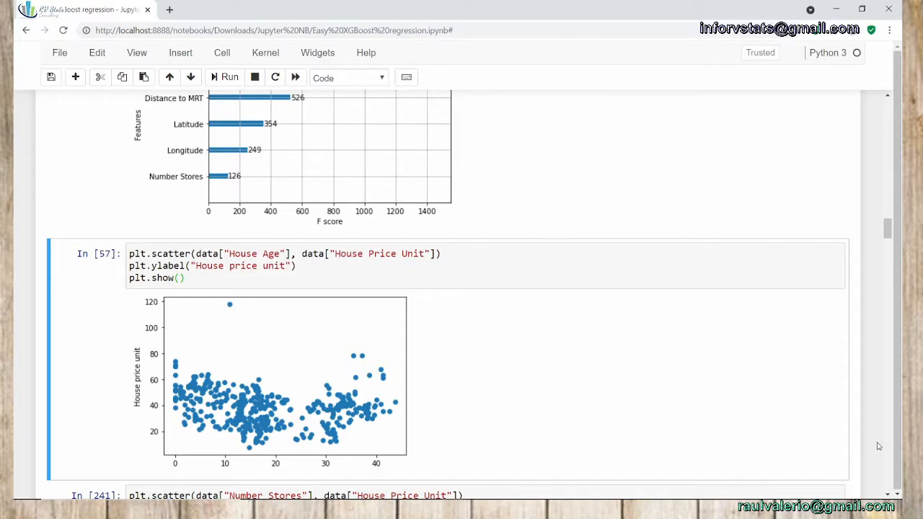
pyautogui.click(230, 78)
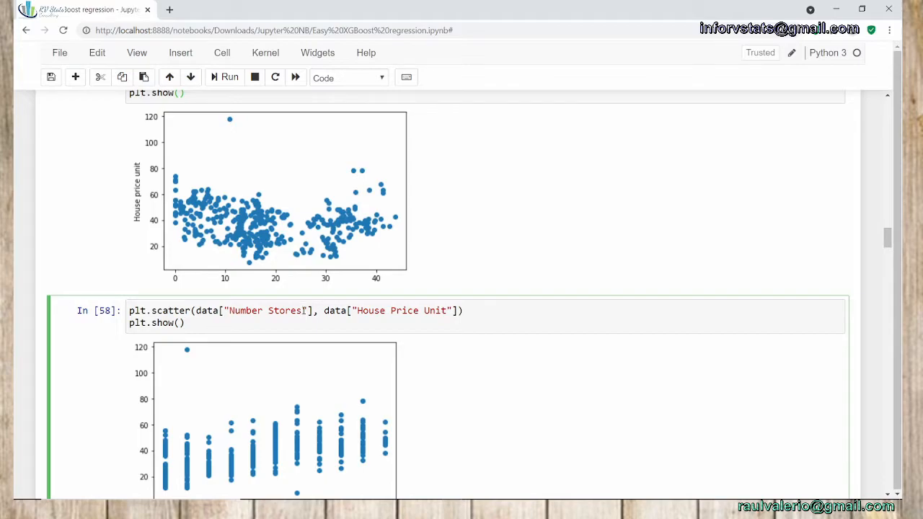
pyautogui.moveTo(886, 485)
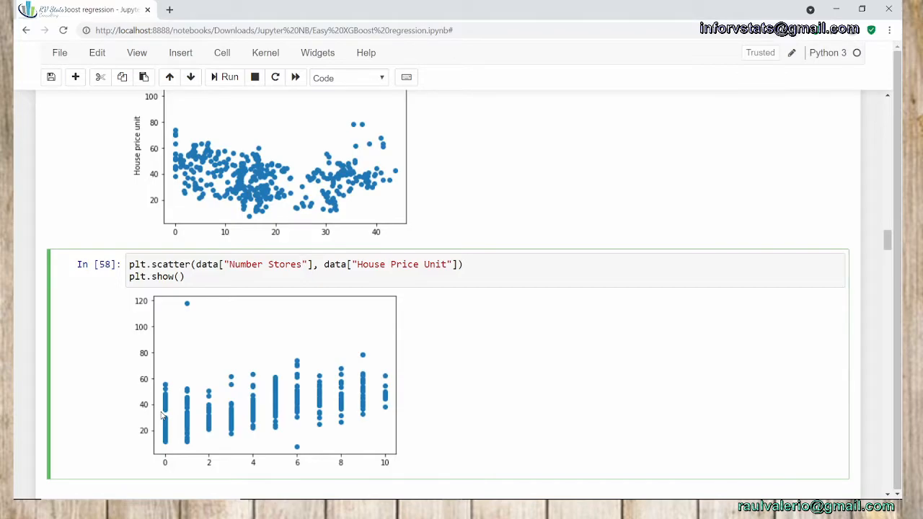
pyautogui.scroll(-3)
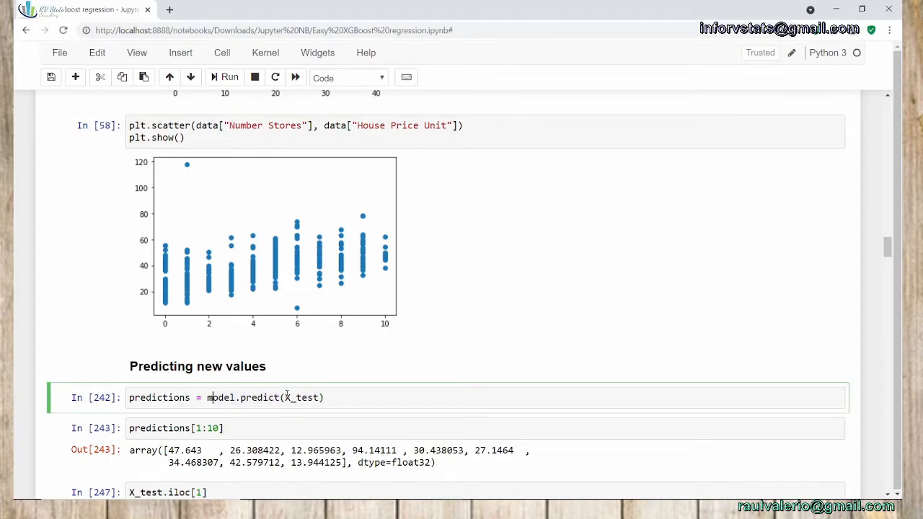
# Step: Predict X_test prices and show predictions[0:10], starting 23.50, 47.64
pyautogui.doubleClick(219, 398)
pyautogui.write('0')
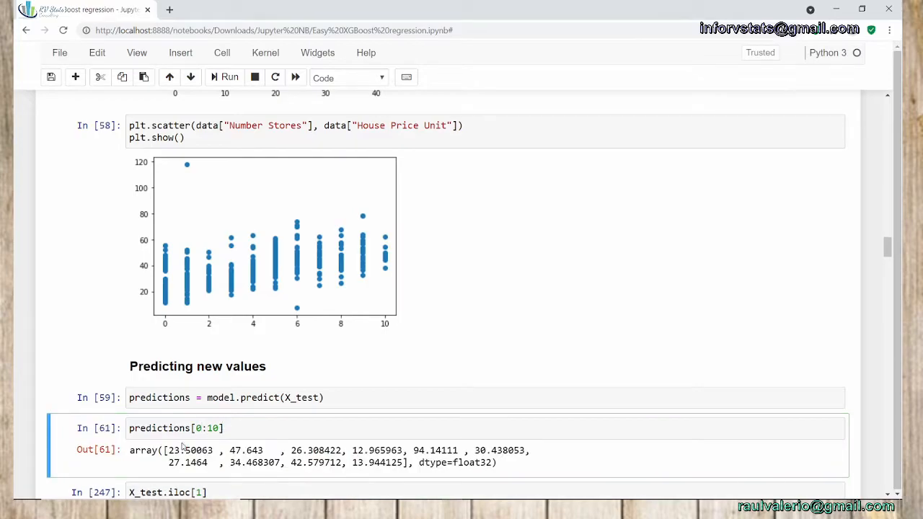
pyautogui.moveTo(443, 447)
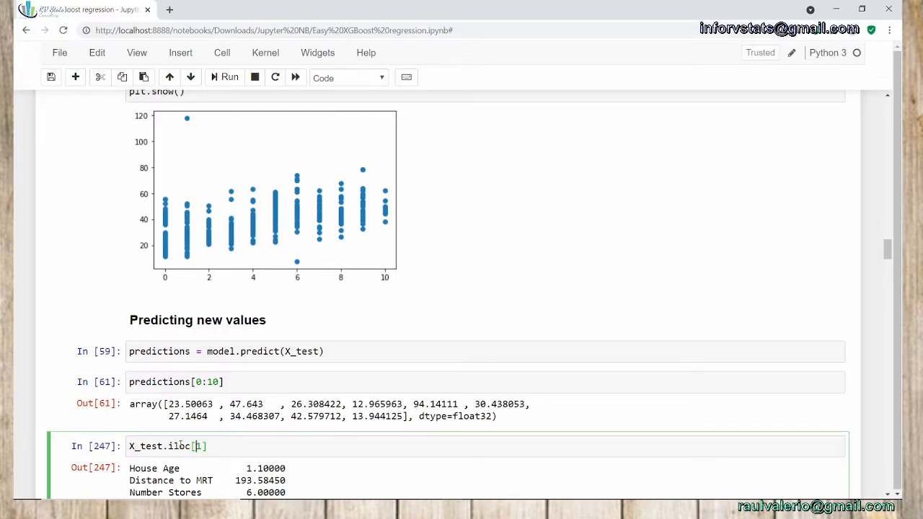
# Step: Rerun the first test row and its target cell, now showing the actual price 27.3
pyautogui.write('0')
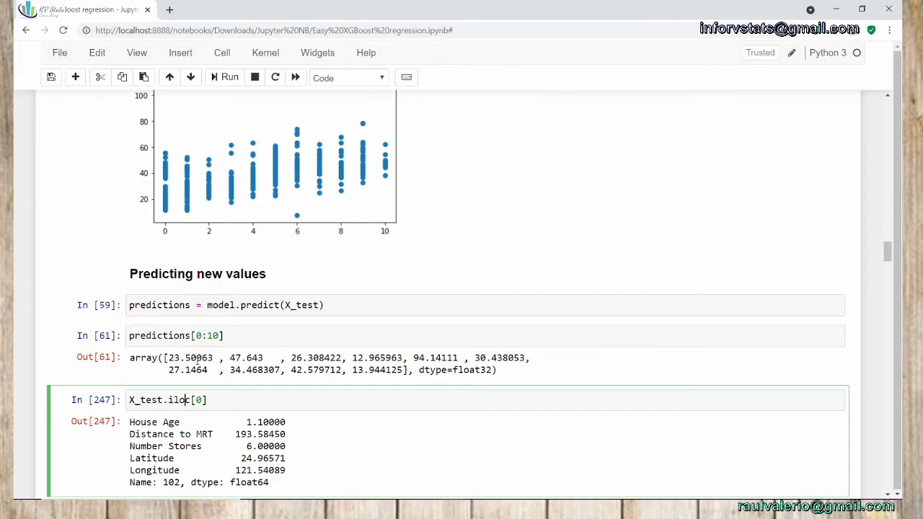
pyautogui.press('ctrl+s')
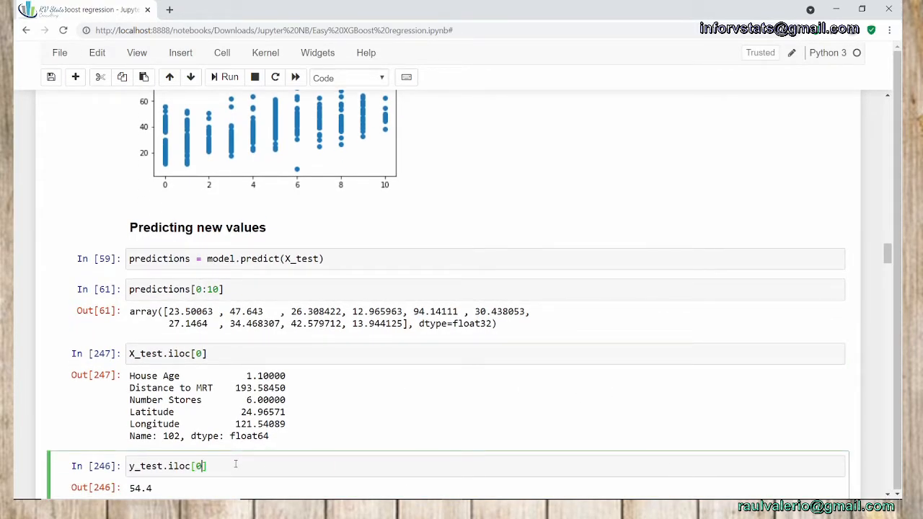
pyautogui.click(230, 78)
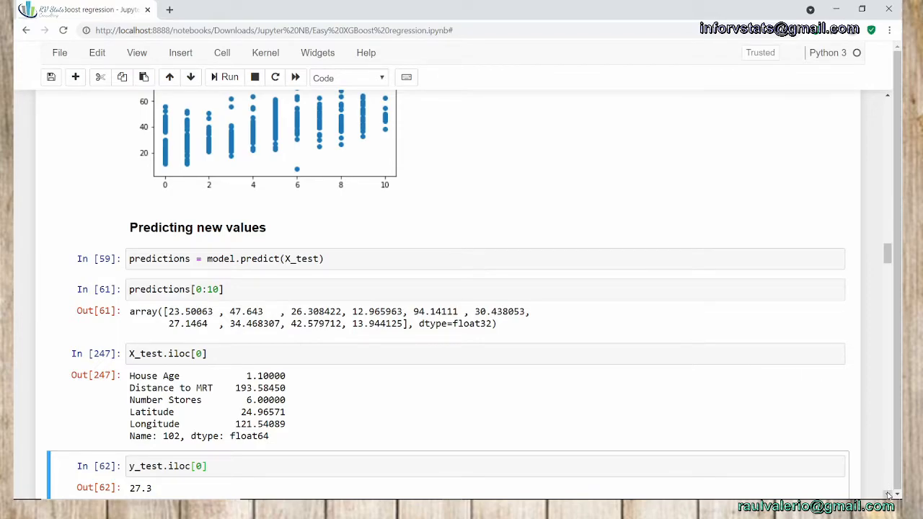
pyautogui.scroll(-3)
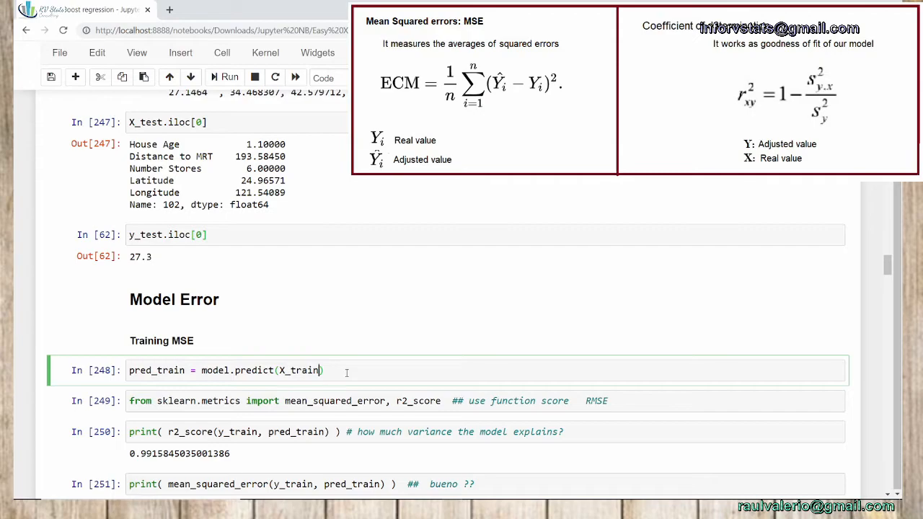
# Step: Rerun the training predictions and metrics, giving R² 0.9916 and MSE 1.570
pyautogui.doubleClick(298, 369)
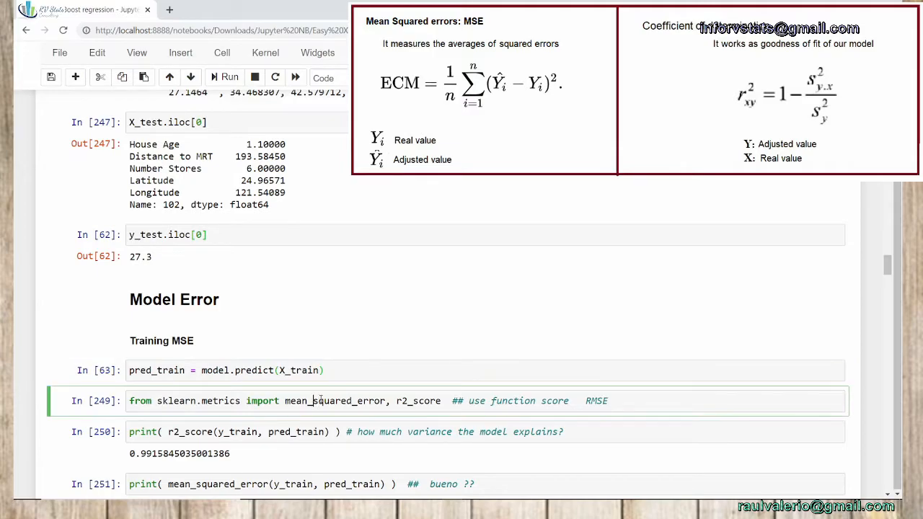
pyautogui.moveTo(285, 401); pyautogui.dragTo(609, 401)
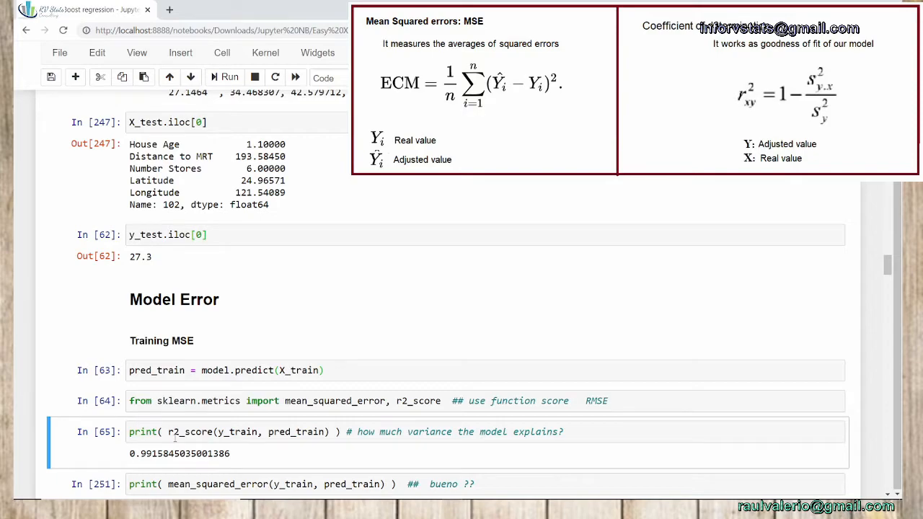
pyautogui.click(324, 485)
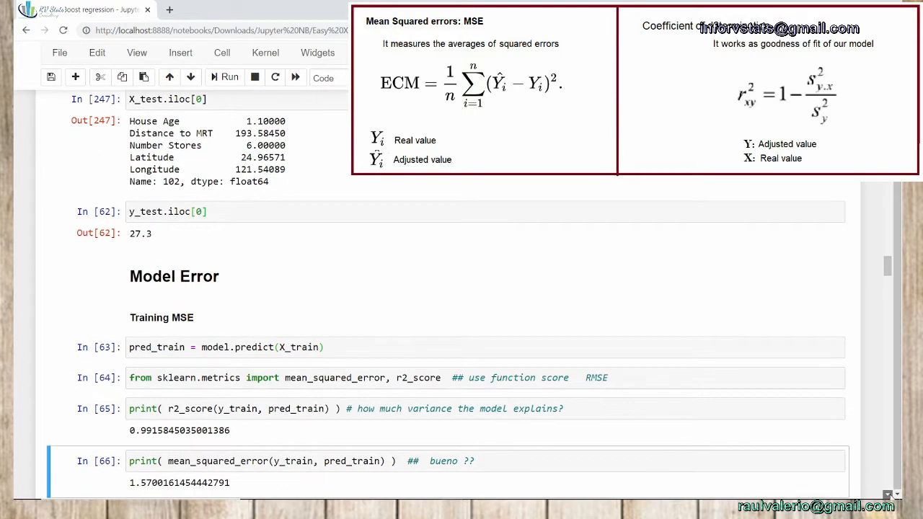
pyautogui.scroll(-3)
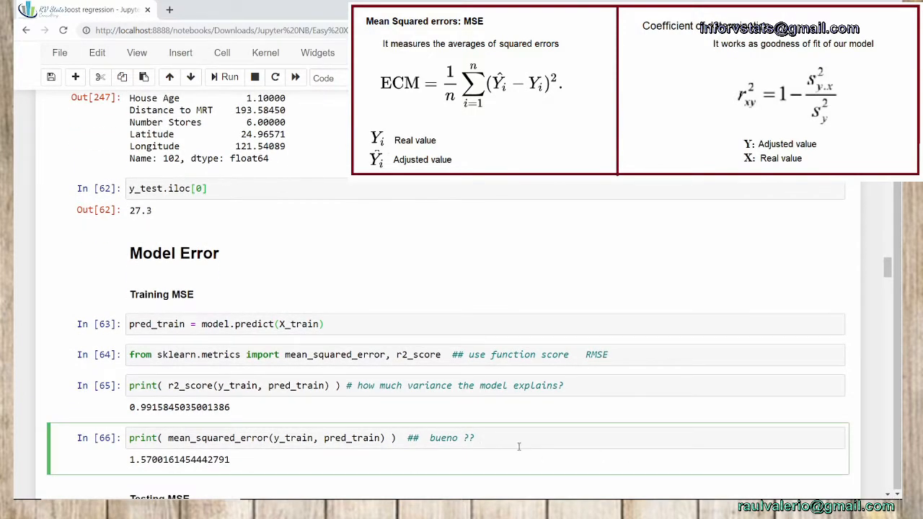
# Step: Reword the MSE comment from 'bueno' to 'lower -> better'
pyautogui.doubleClick(444, 438)
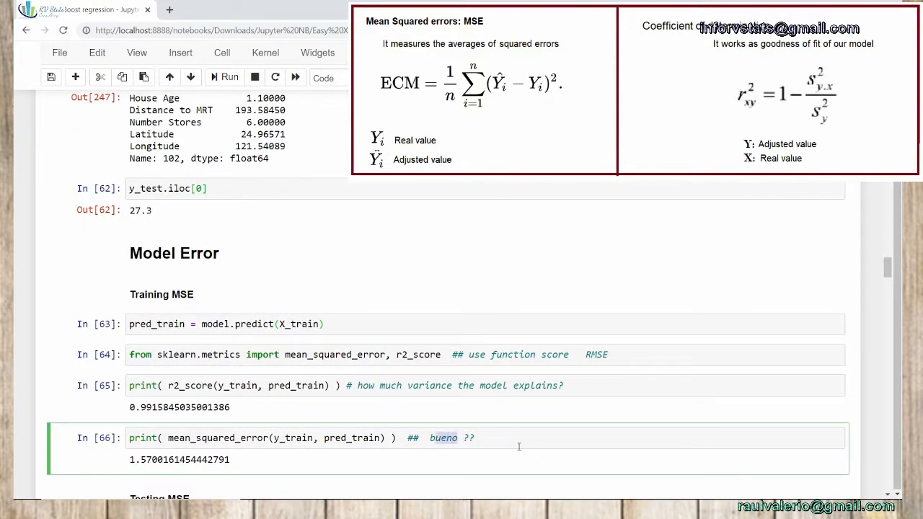
pyautogui.write('lower -> better')
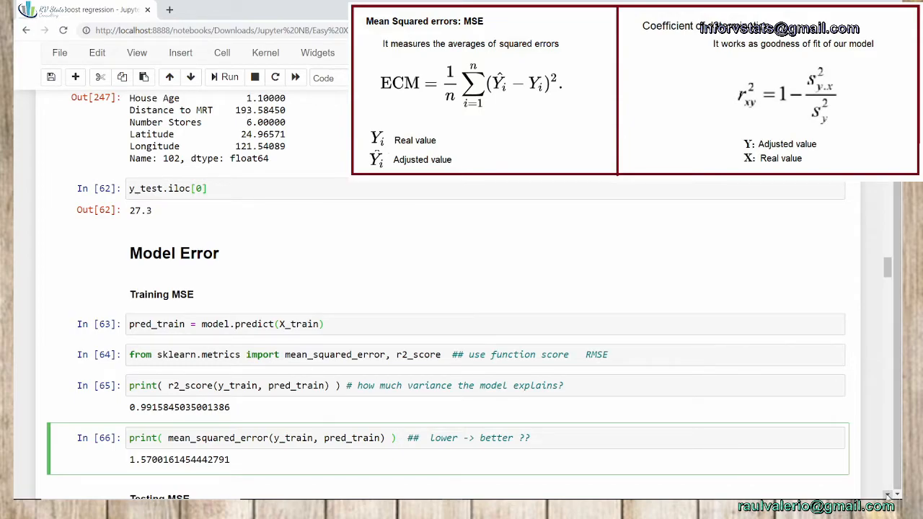
# Step: Rerun the test-set score, R² and MSE cells, showing R² 0.3692 and MSE 111.38
pyautogui.scroll(-3)
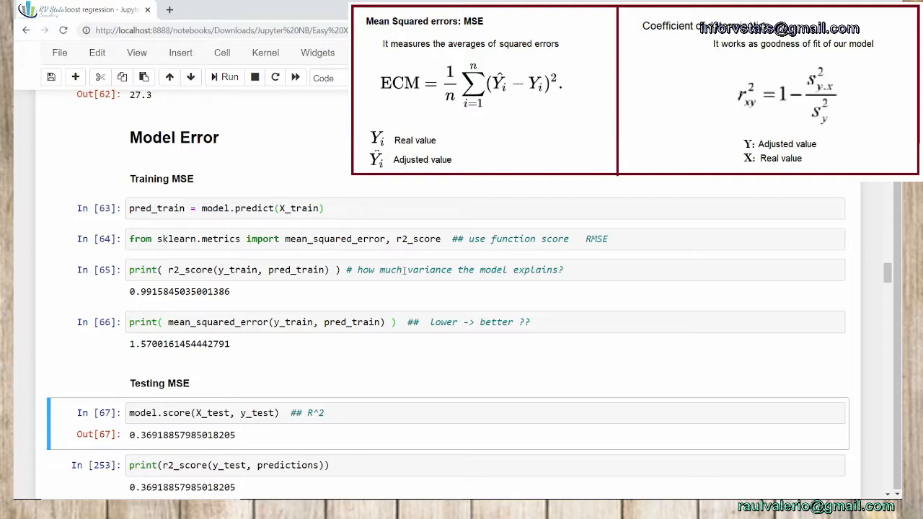
pyautogui.click(289, 269)
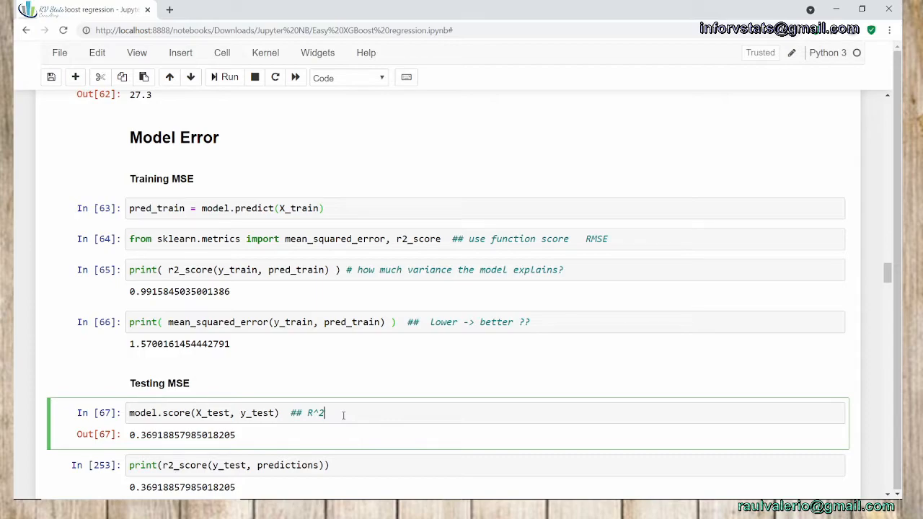
pyautogui.click(229, 465)
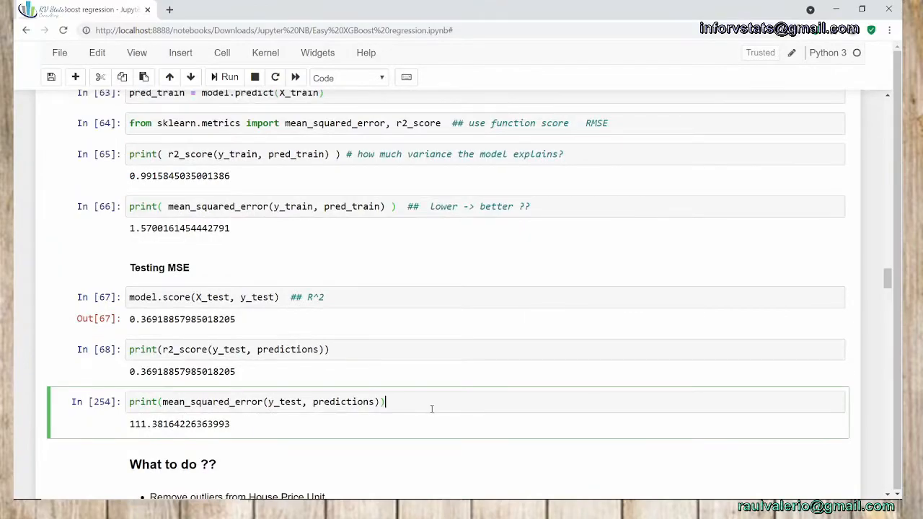
pyautogui.press('ctrl+s')
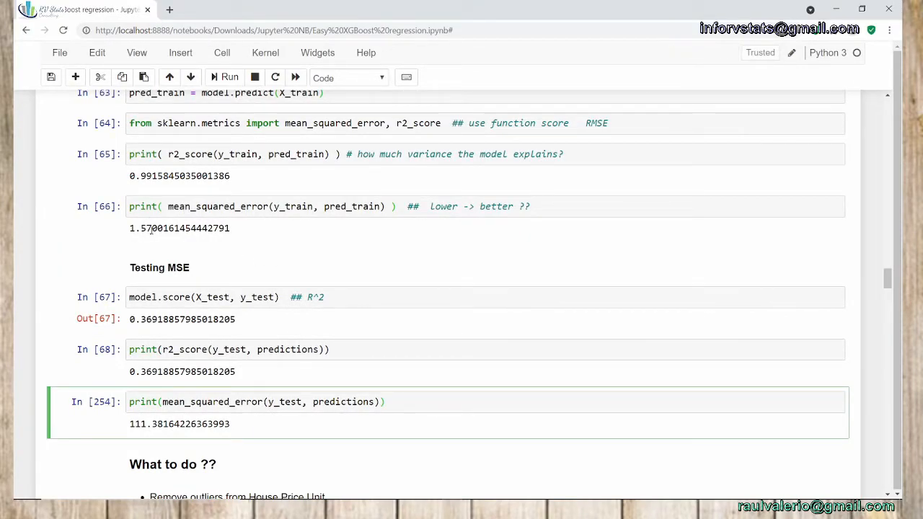
pyautogui.moveTo(392, 381)
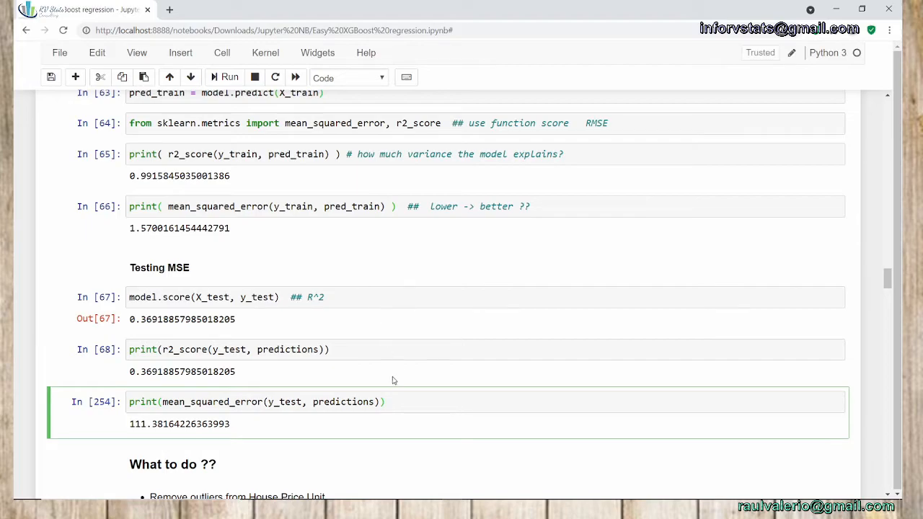
pyautogui.click(409, 401)
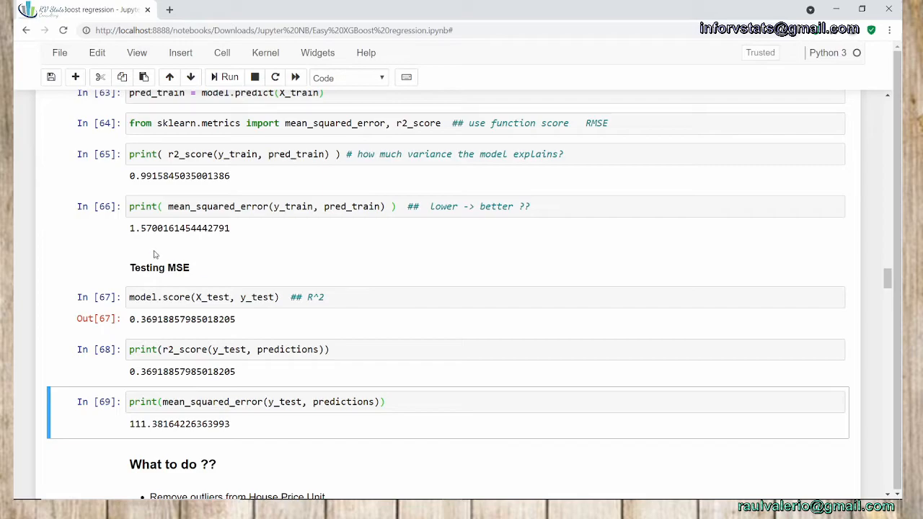
pyautogui.click(256, 401)
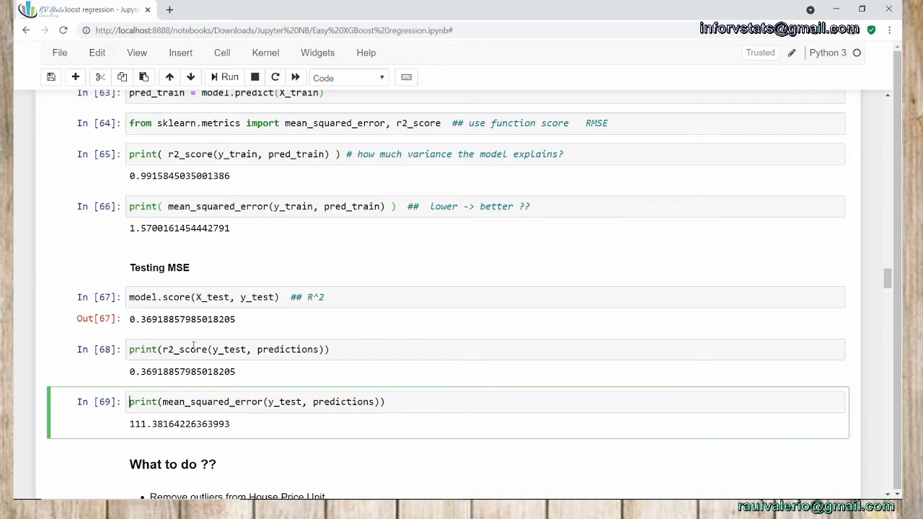
pyautogui.moveTo(874, 473)
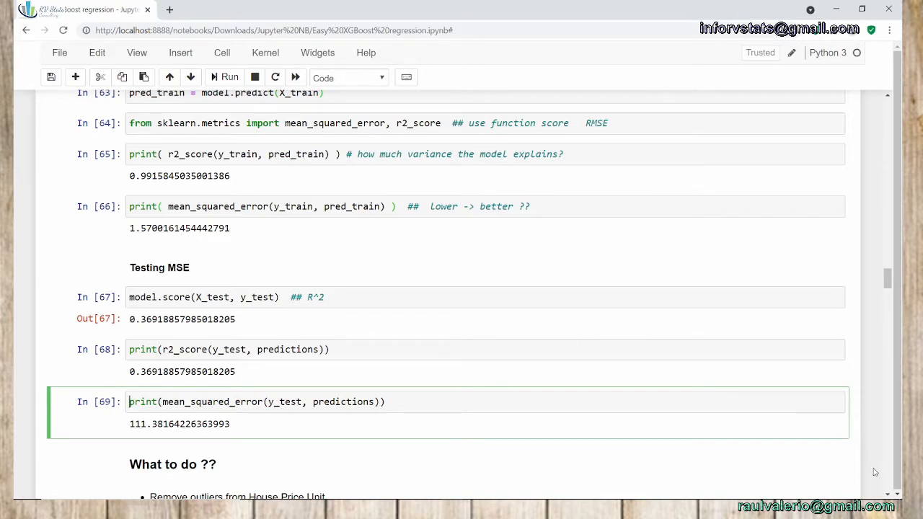
pyautogui.scroll(-3)
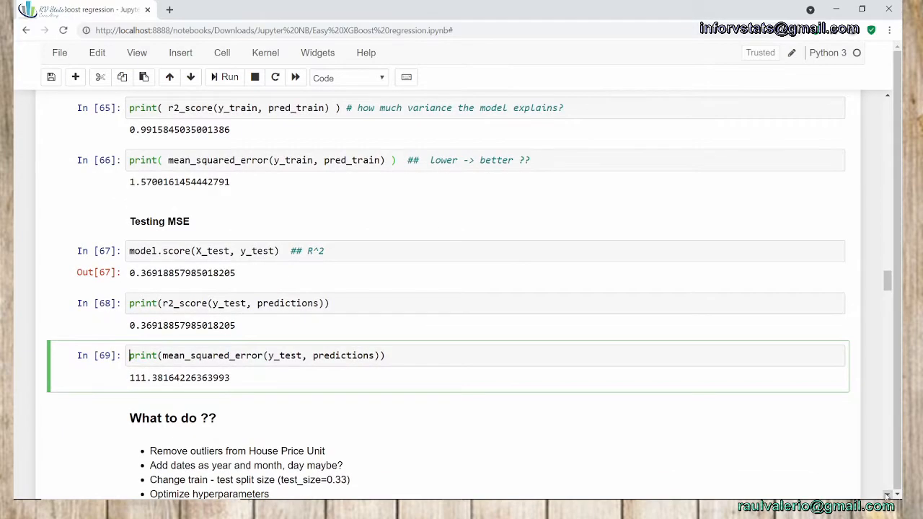
pyautogui.scroll(-3)
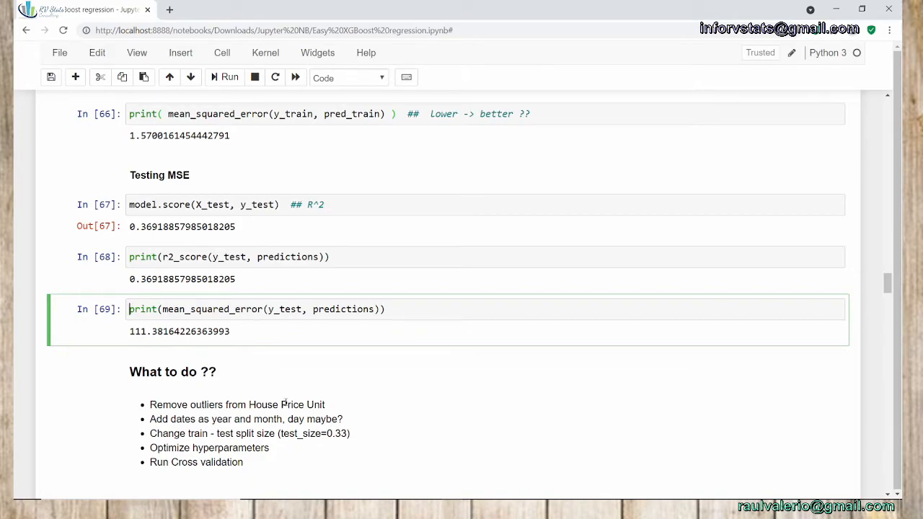
pyautogui.moveTo(335, 411)
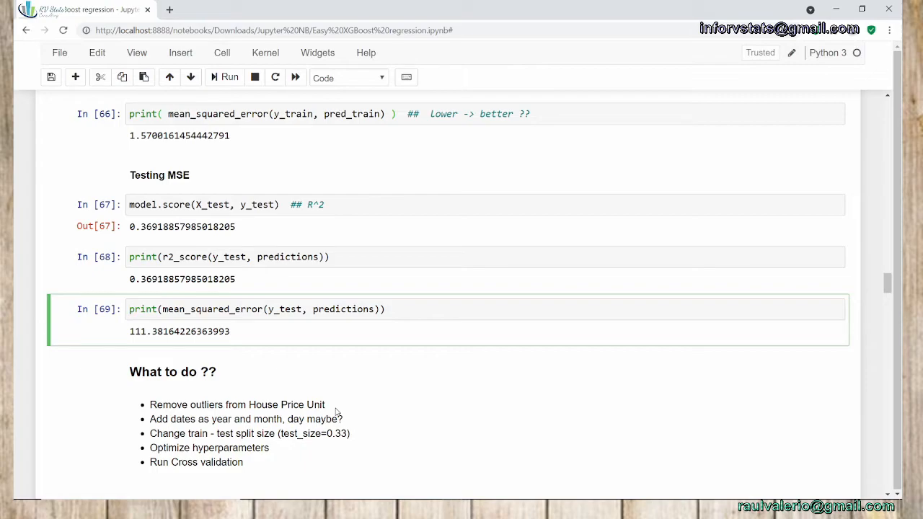
pyautogui.click(130, 309)
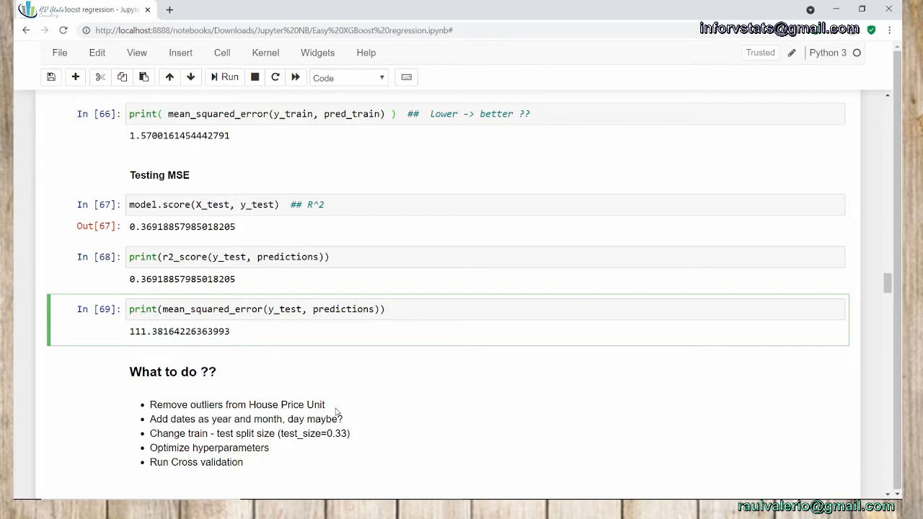
pyautogui.click(130, 309)
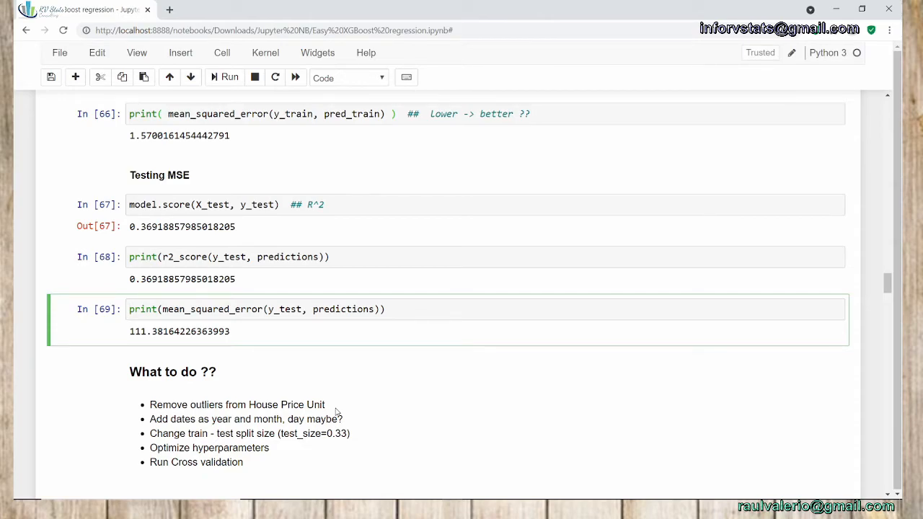
pyautogui.moveTo(185, 417)
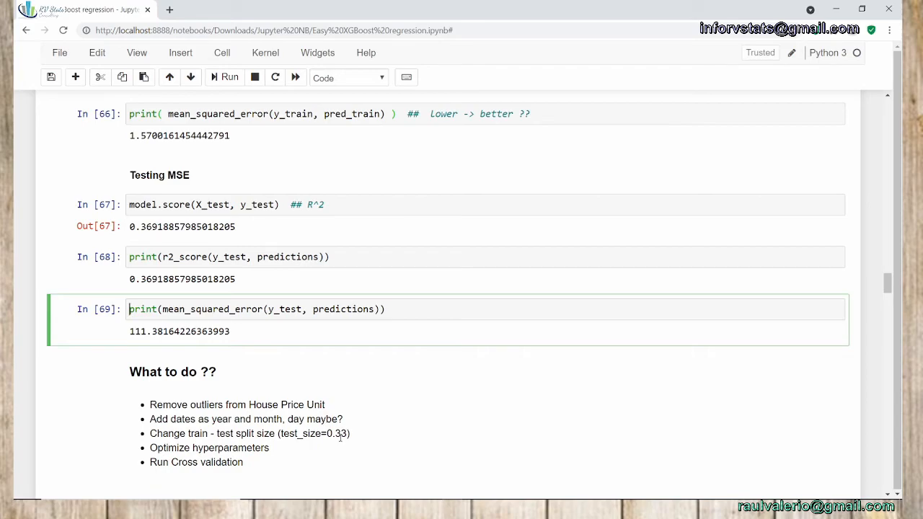
pyautogui.press('ctrl+s')
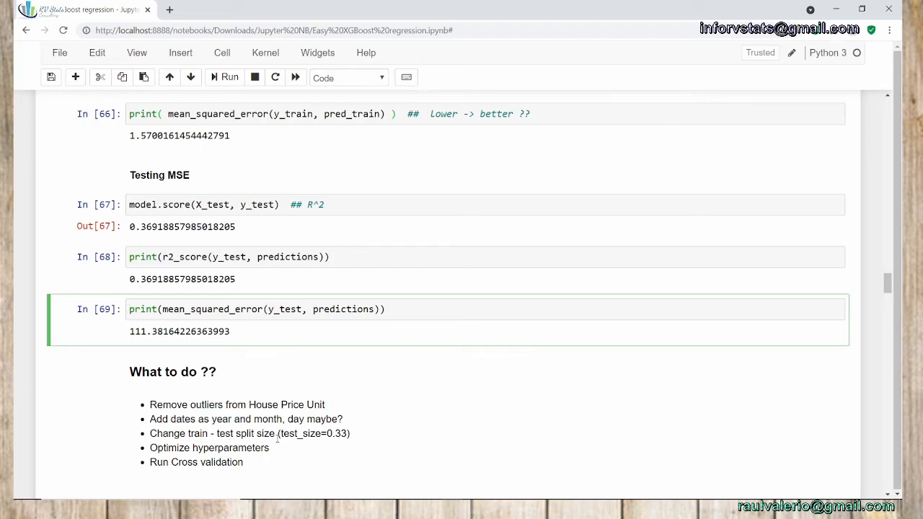
pyautogui.click(130, 308)
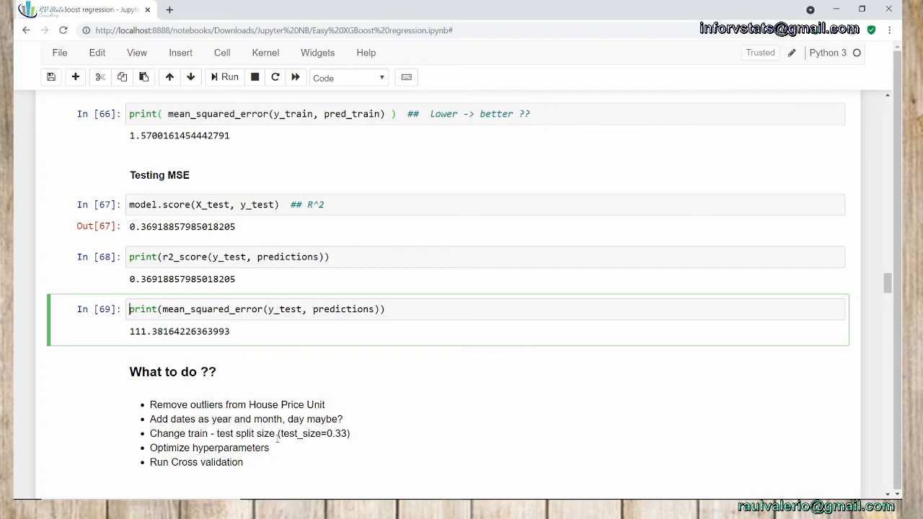